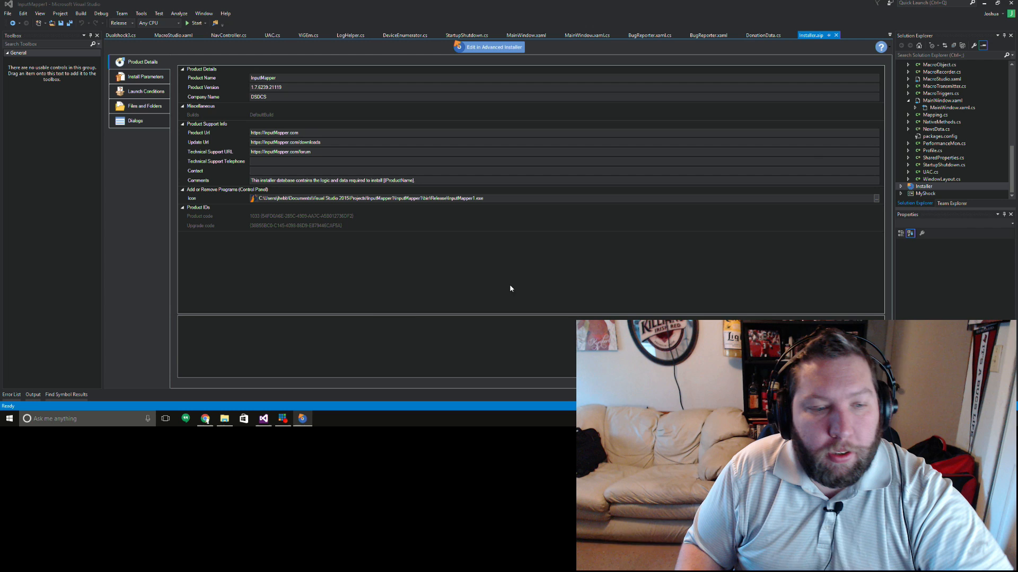
pyautogui.moveTo(308, 332)
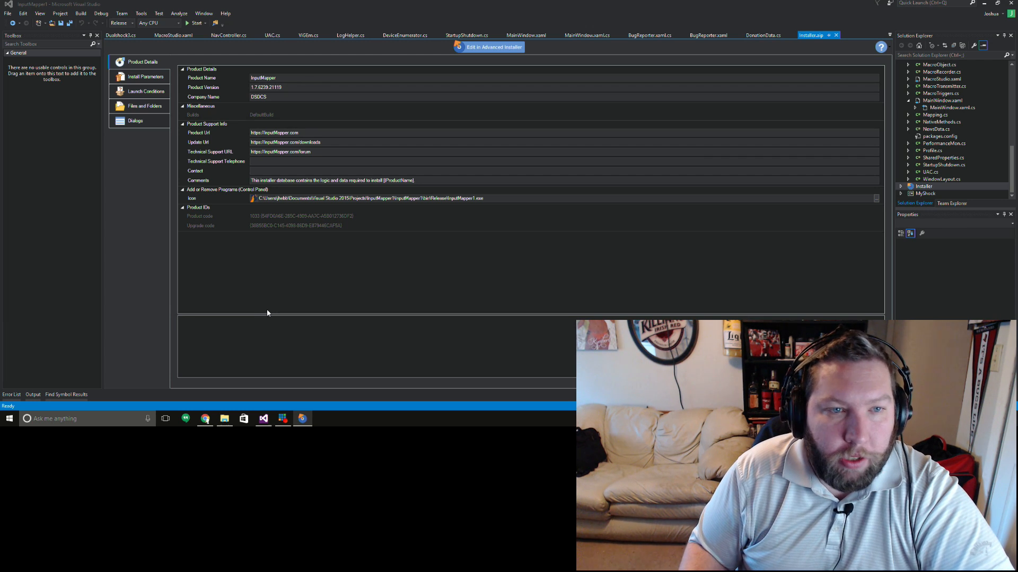
pyautogui.moveTo(291, 294)
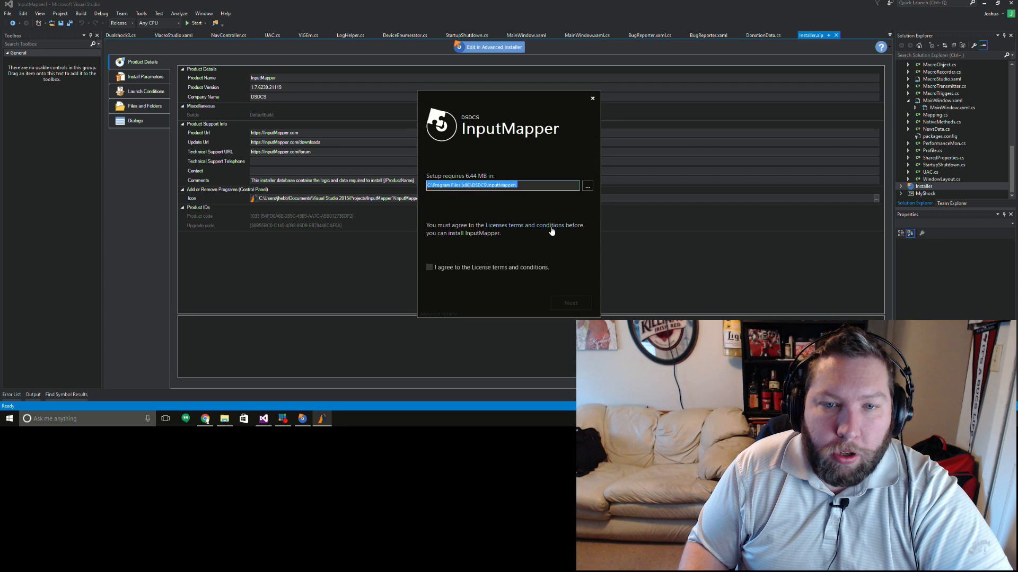
# Step: Accept the license agreement and include the External Language File optional feature
pyautogui.click(430, 267)
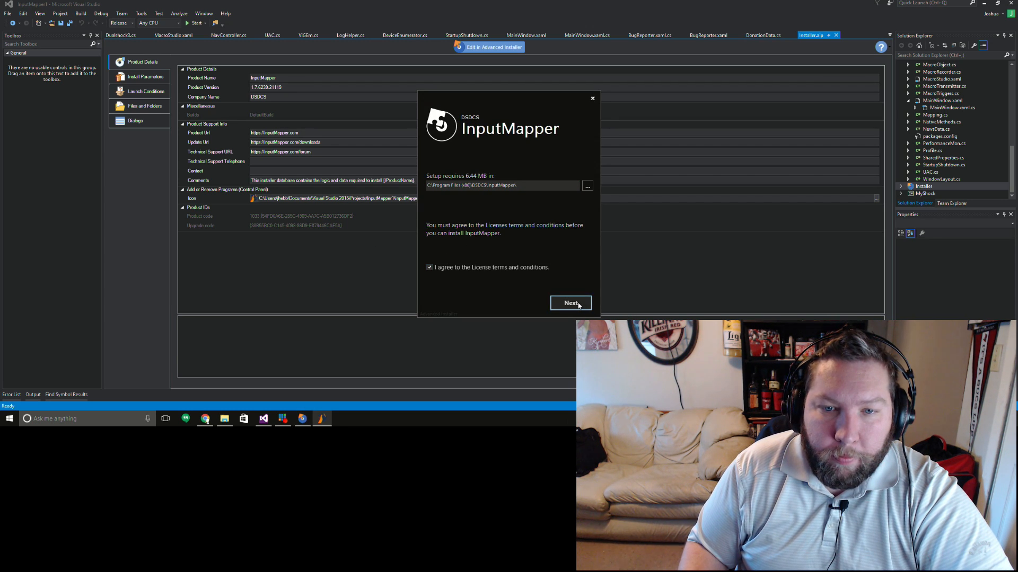
pyautogui.click(570, 303)
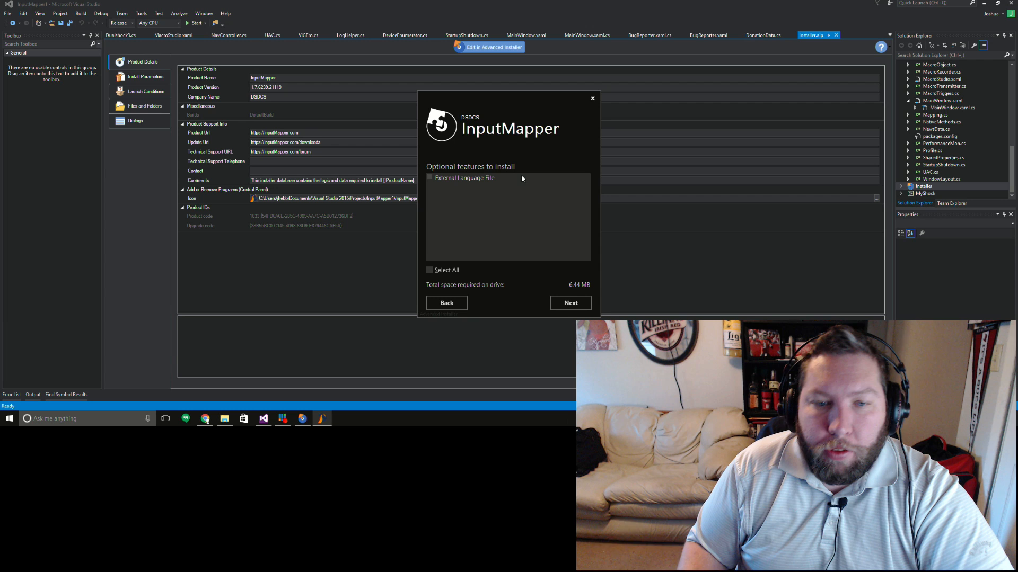
pyautogui.moveTo(509, 189)
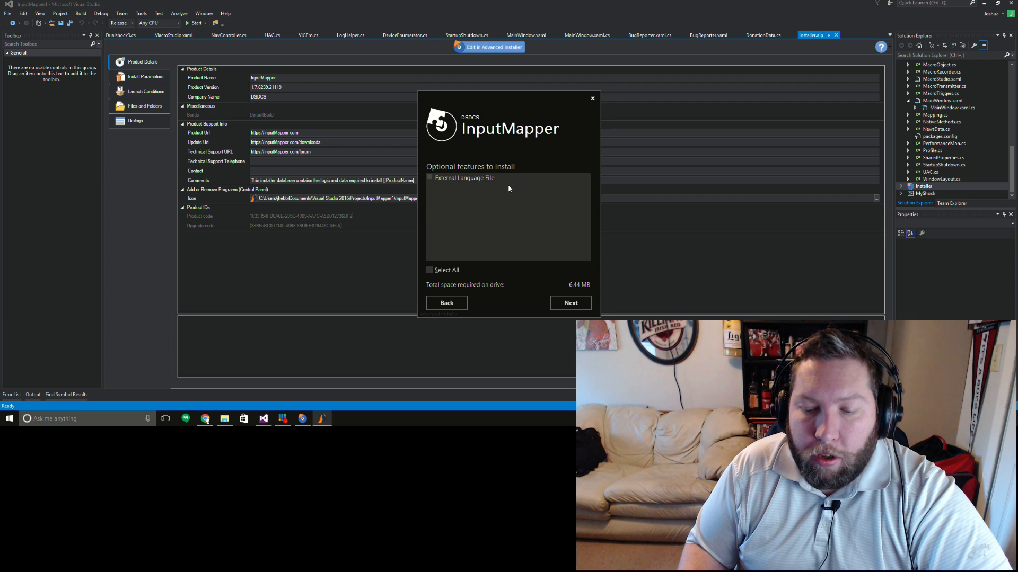
pyautogui.click(429, 270)
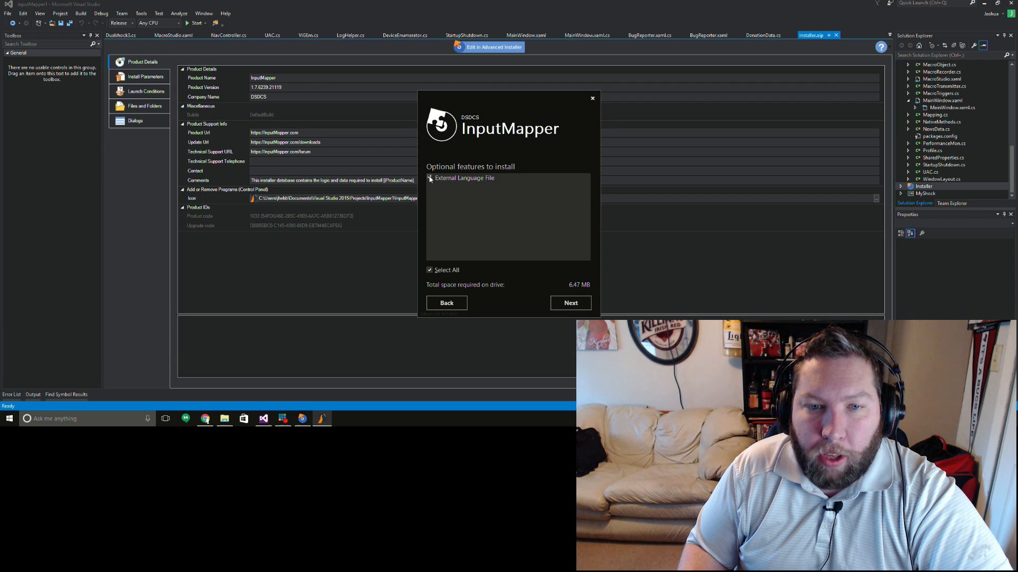
pyautogui.click(429, 178)
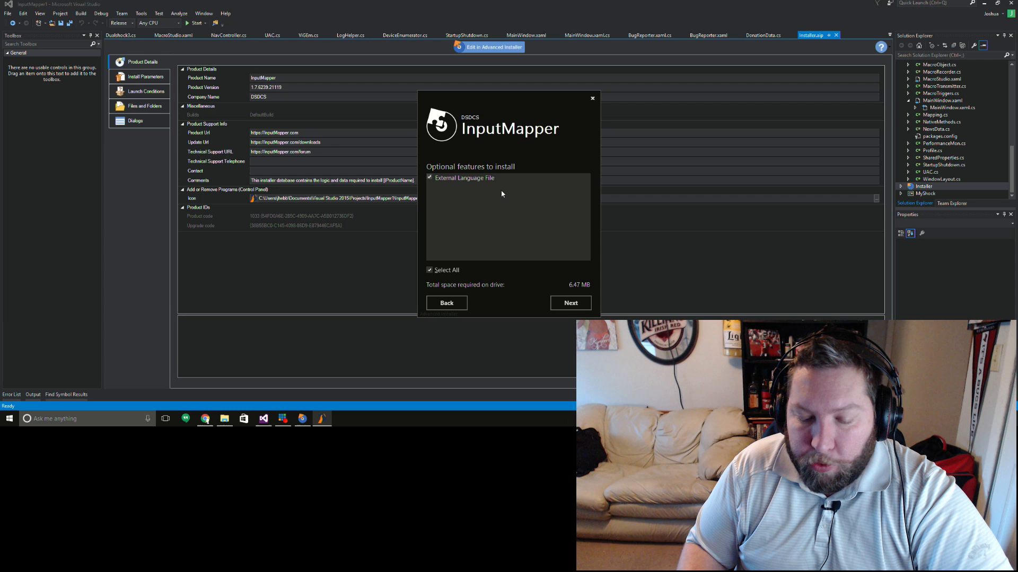
pyautogui.moveTo(470, 193)
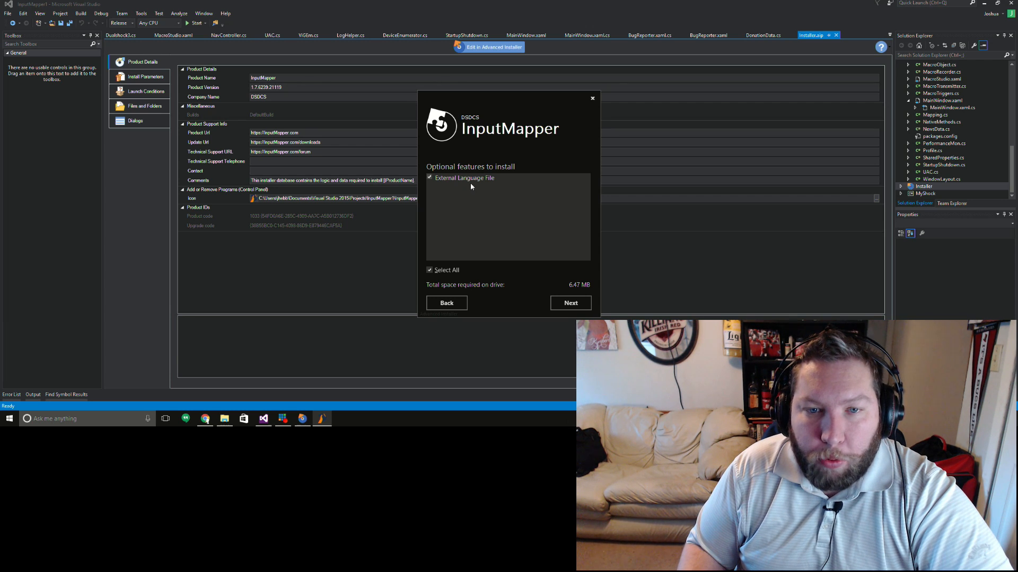
pyautogui.moveTo(464, 178)
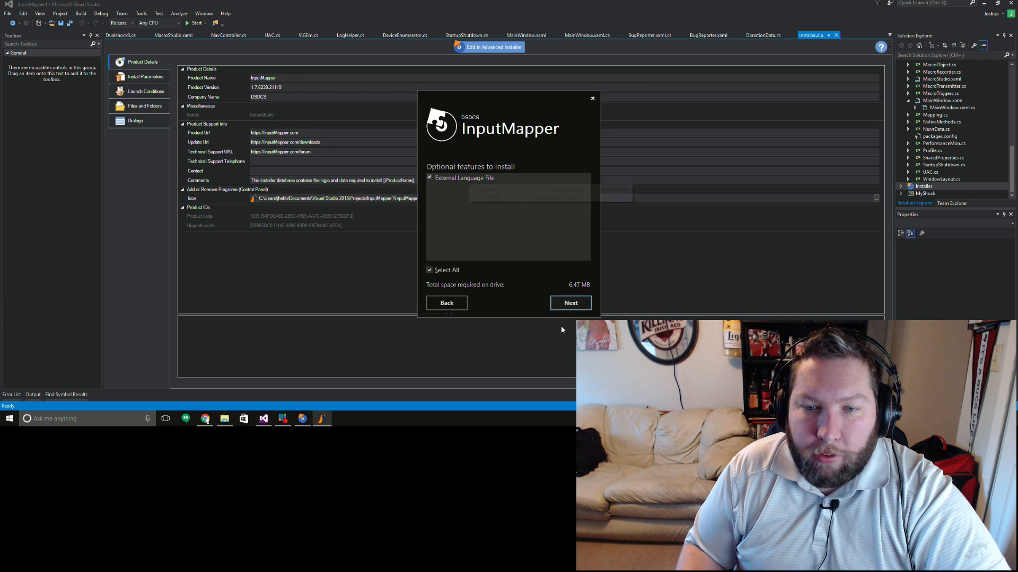
# Step: Keep the default shortcuts, run the InputMapper installation and finish the wizard
pyautogui.click(570, 303)
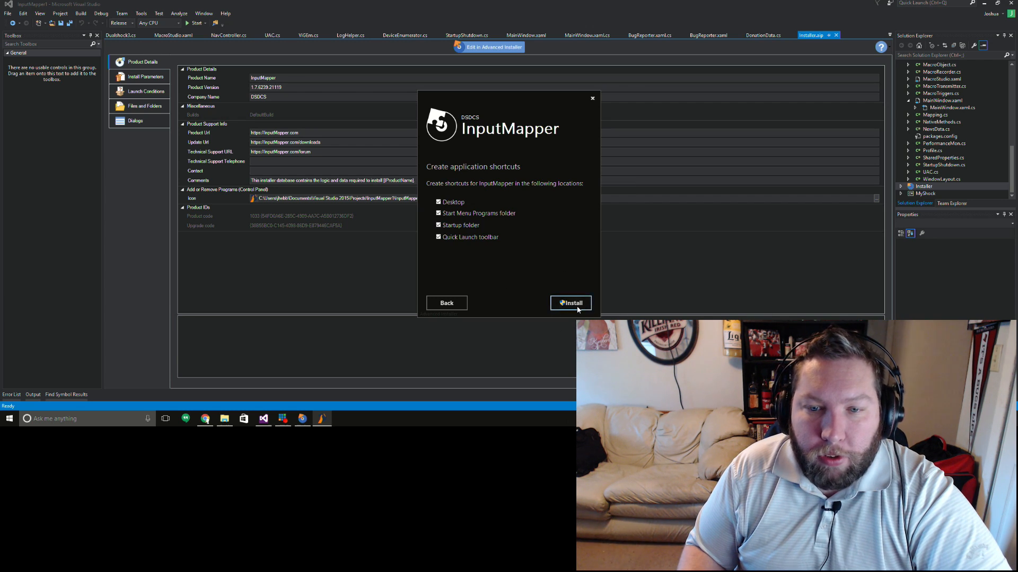
pyautogui.click(570, 302)
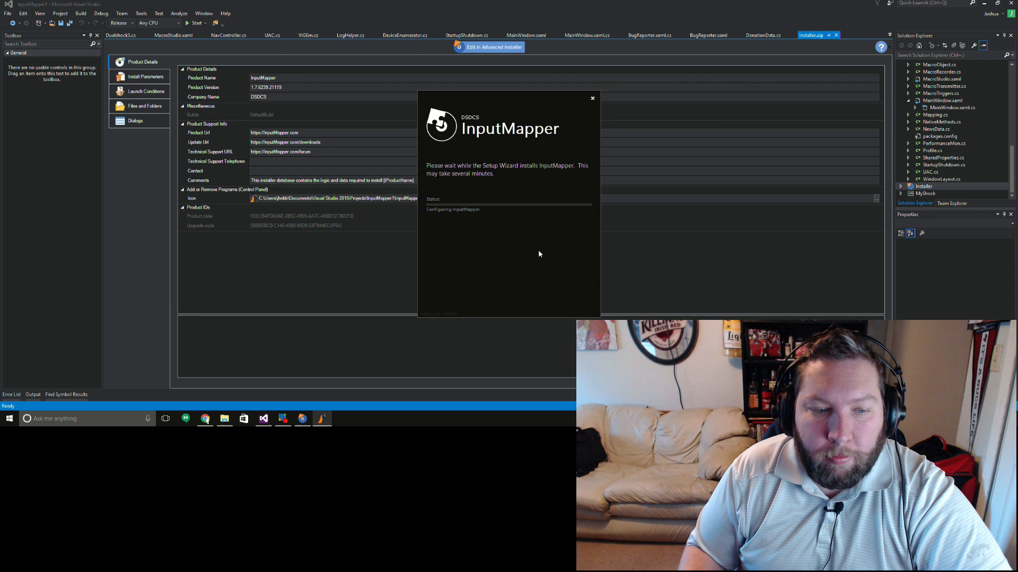
pyautogui.moveTo(518, 258)
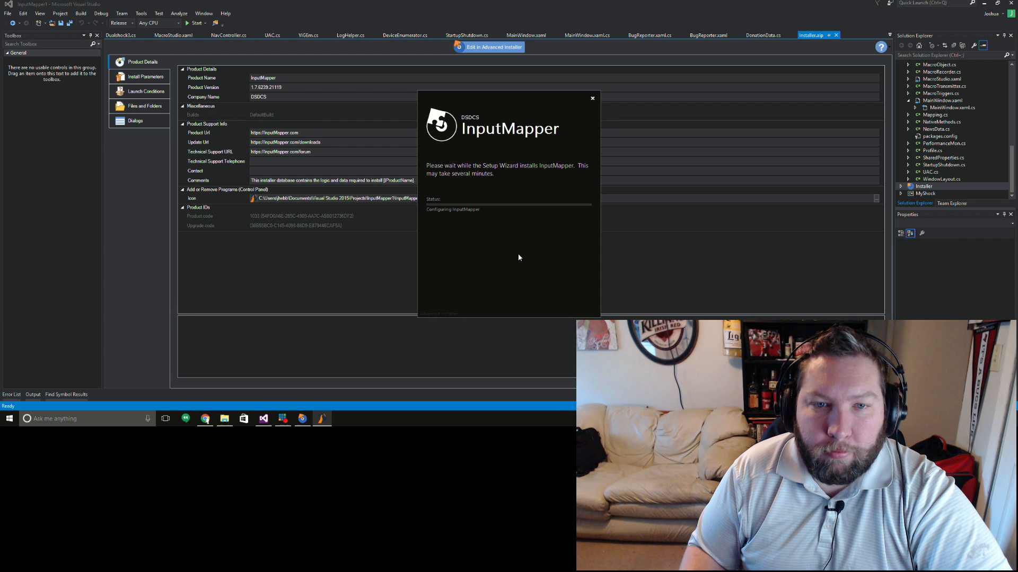
pyautogui.moveTo(503, 248)
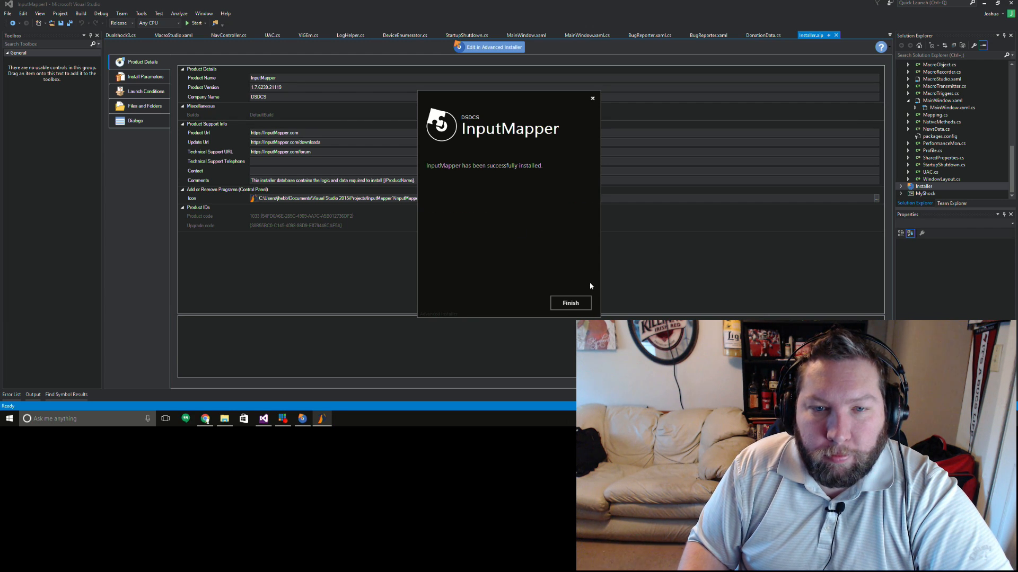
pyautogui.click(571, 303)
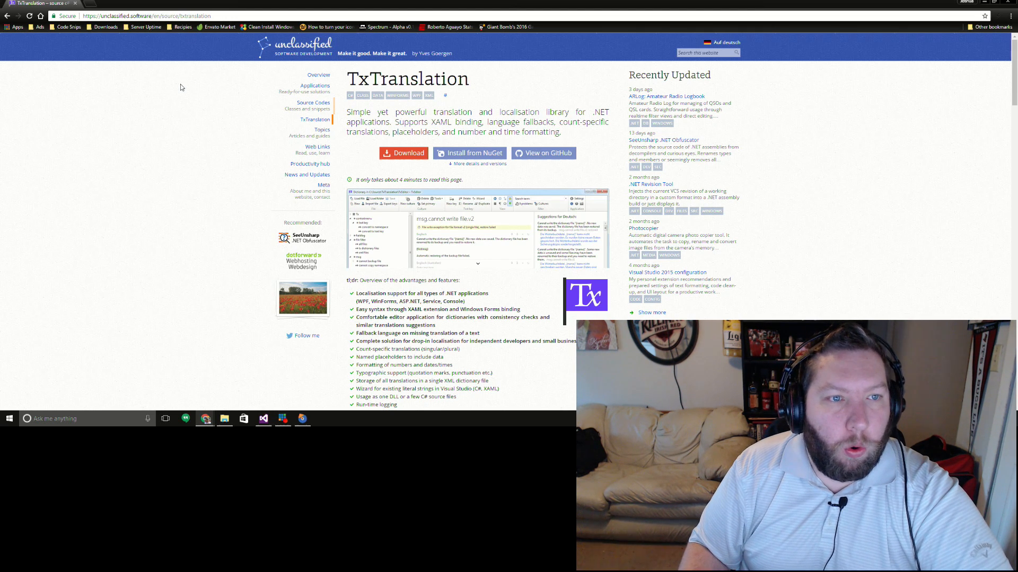
pyautogui.moveTo(203, 75)
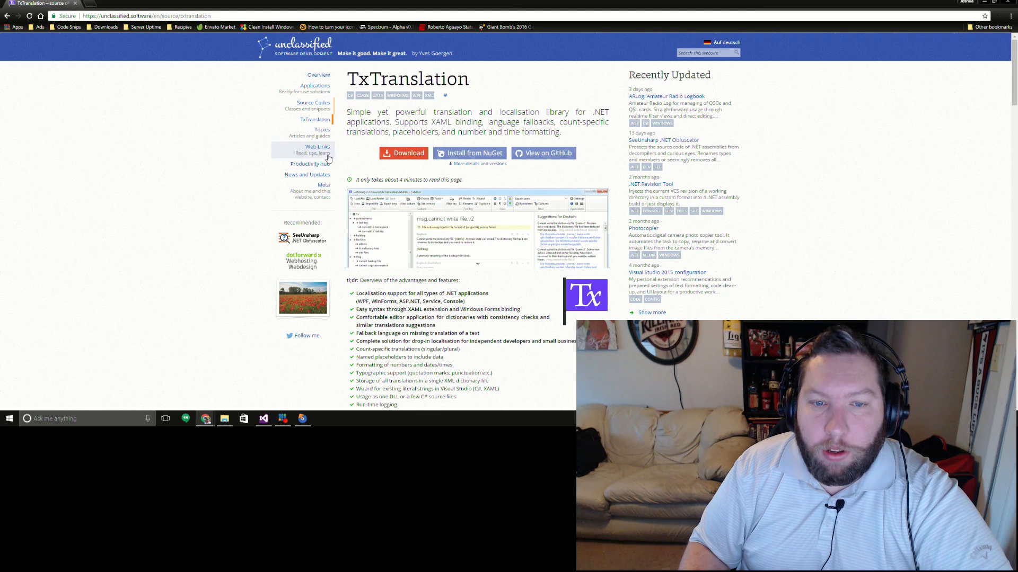
pyautogui.moveTo(210, 200)
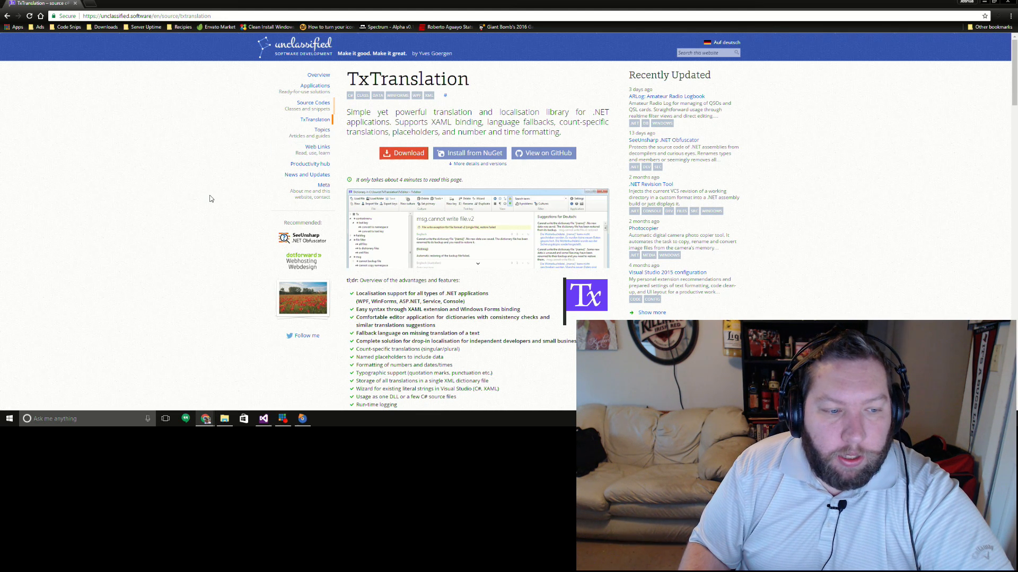
pyautogui.moveTo(400, 110)
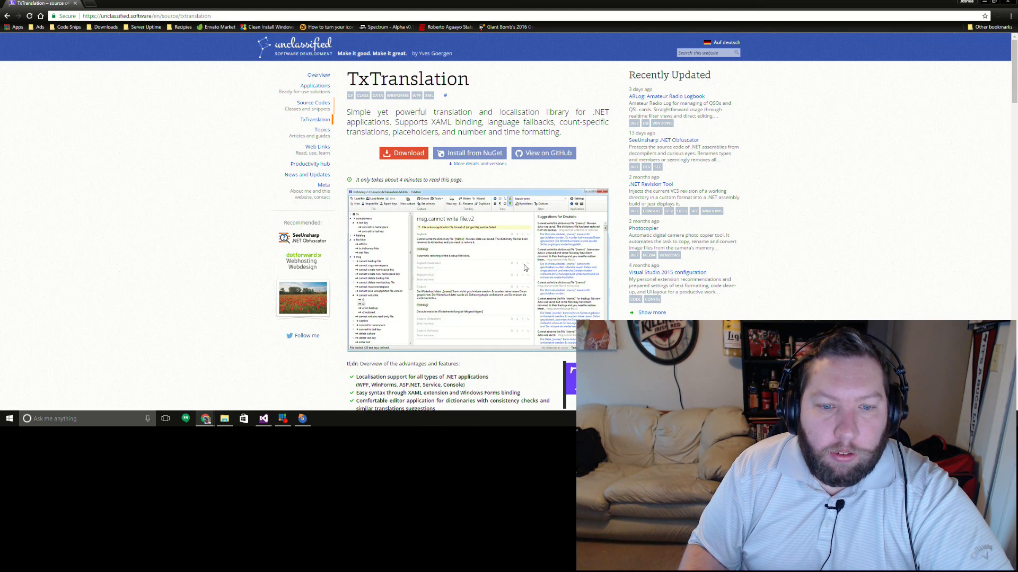
pyautogui.moveTo(421, 269)
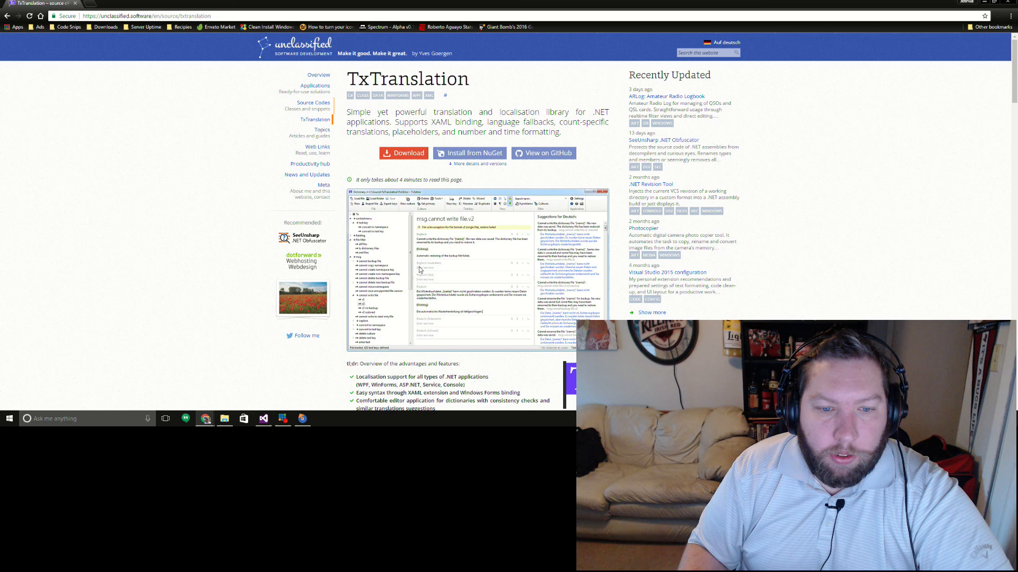
# Step: Scroll the TxTranslation page down to its dictionary editor screenshot
pyautogui.scroll(-3)
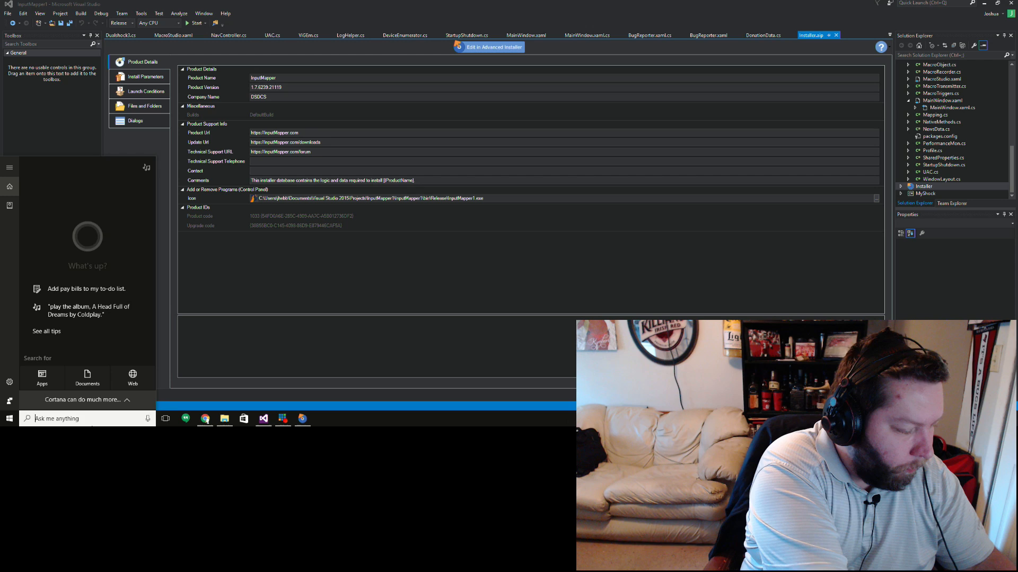
# Step: Launch TxEditor from Start search 'txedit', then bring up a File Explorer window
pyautogui.write('txedit')
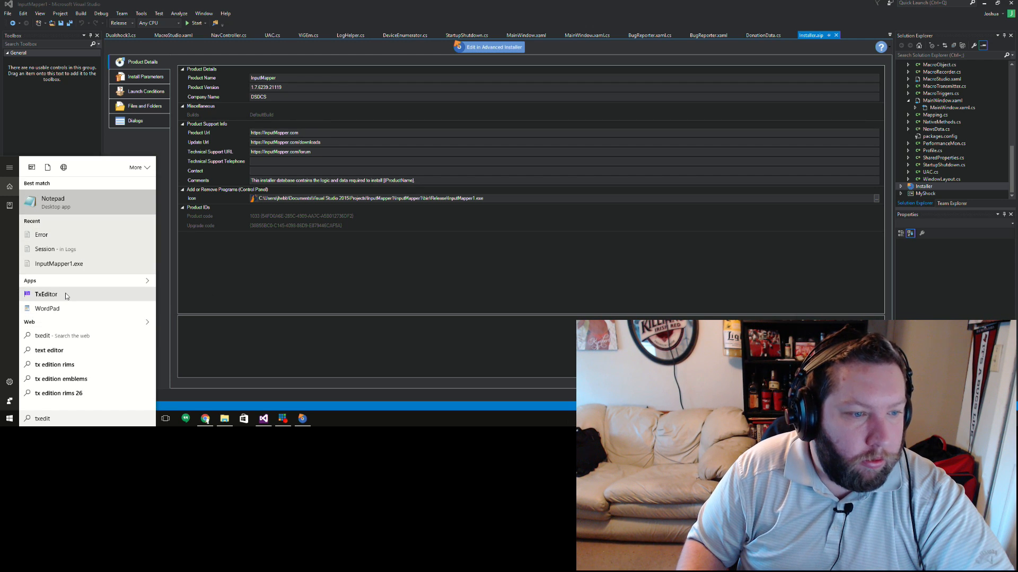
pyautogui.click(45, 294)
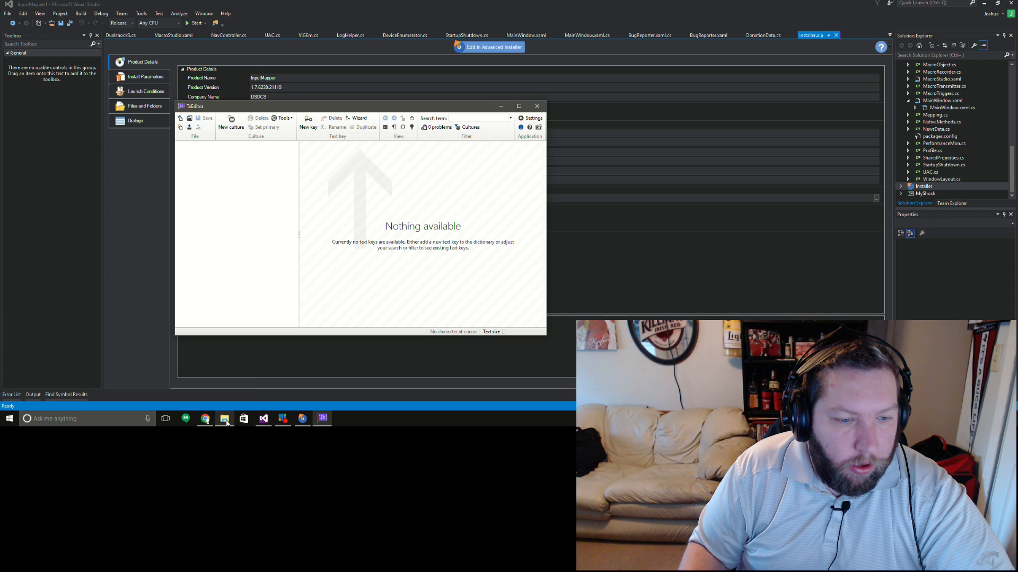
pyautogui.click(223, 417)
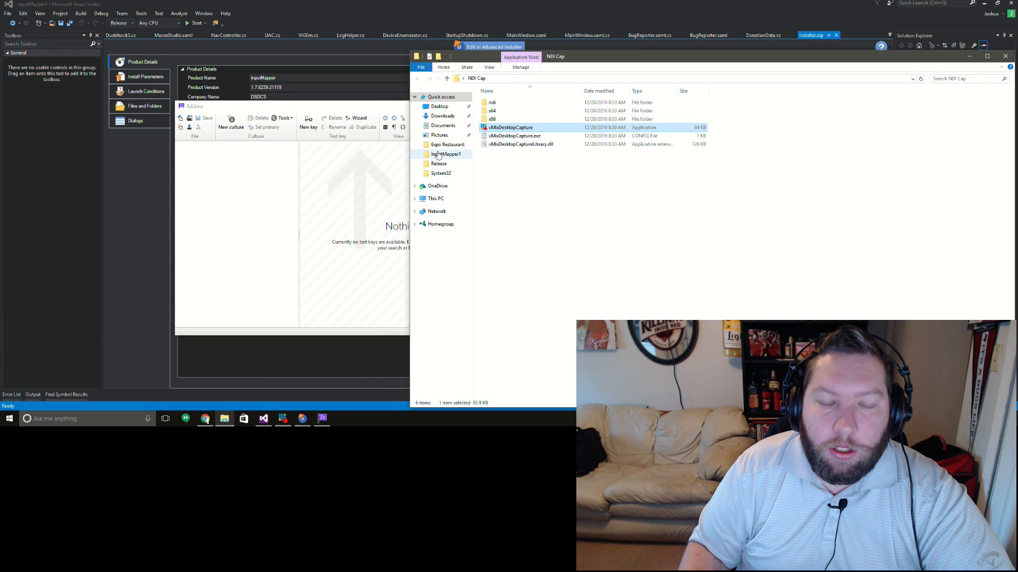
pyautogui.moveTo(454, 209)
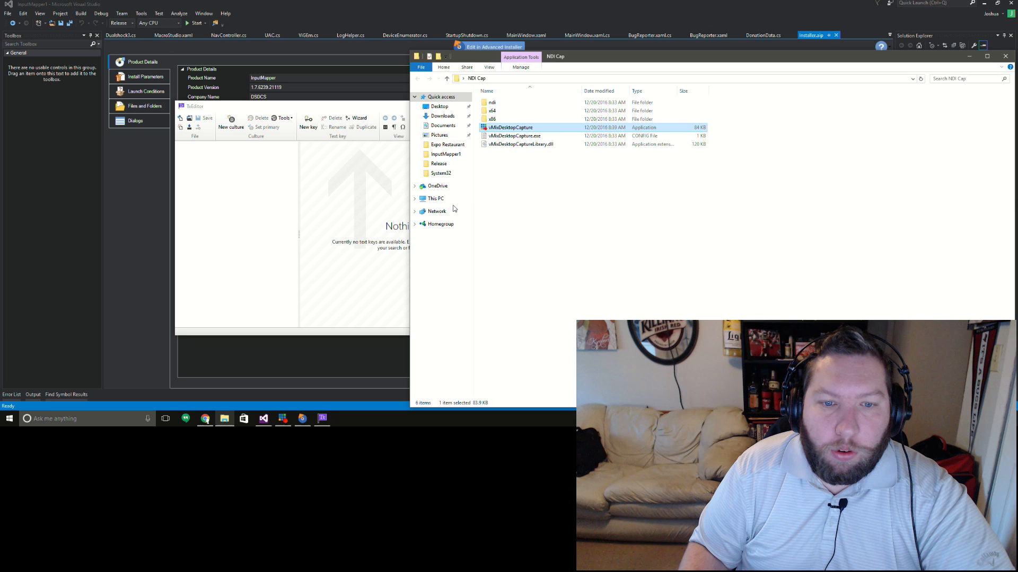
# Step: Browse from This PC into C:\Program Files (x86) toward InputMapper's install folder
pyautogui.click(435, 198)
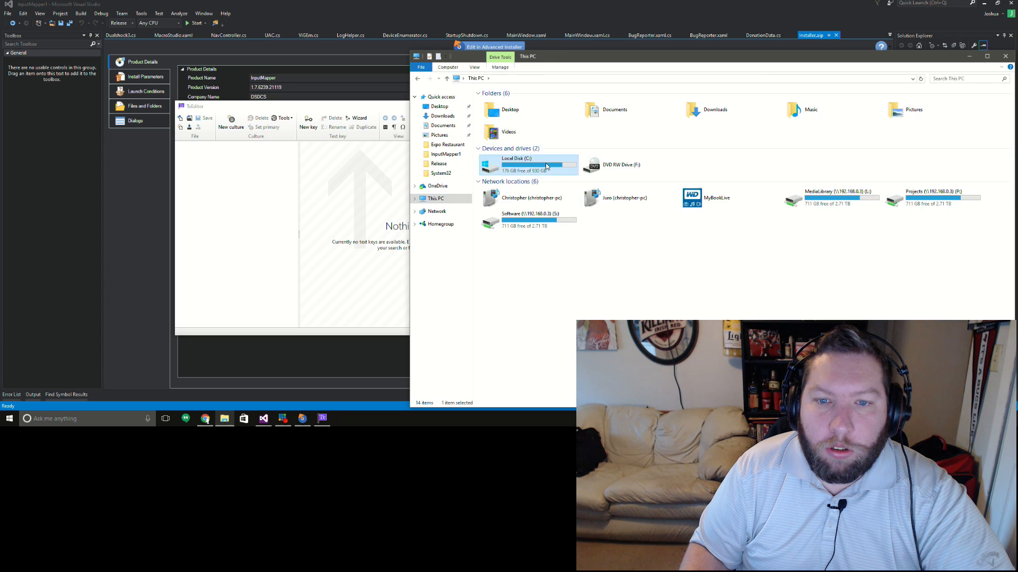
pyautogui.doubleClick(516, 165)
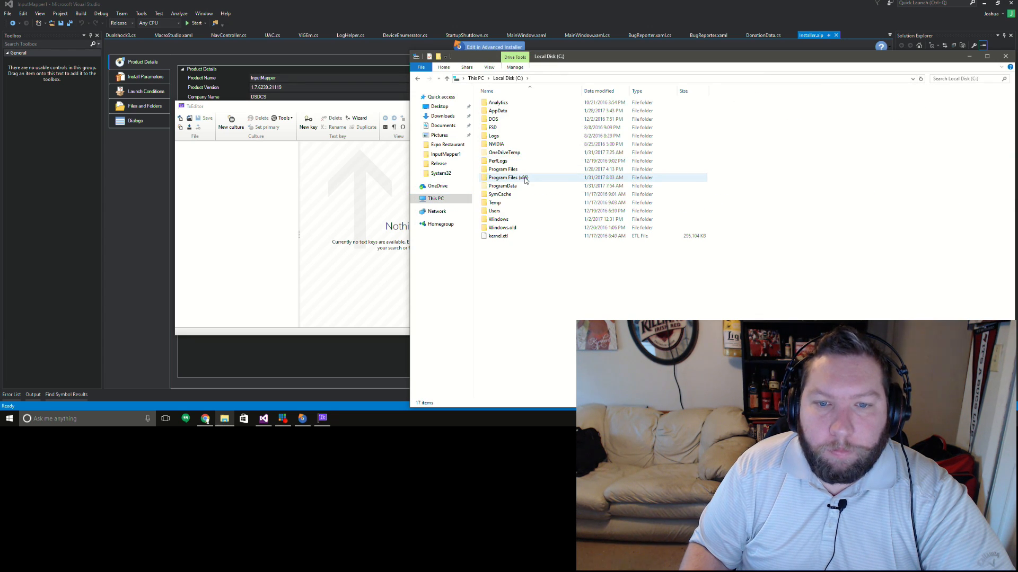
pyautogui.moveTo(526, 178)
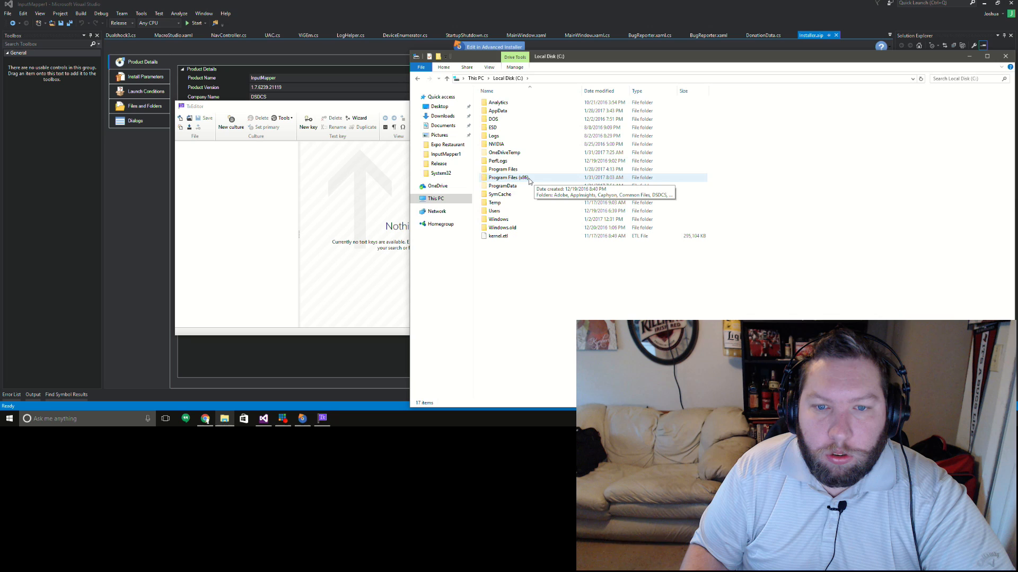
pyautogui.doubleClick(510, 177)
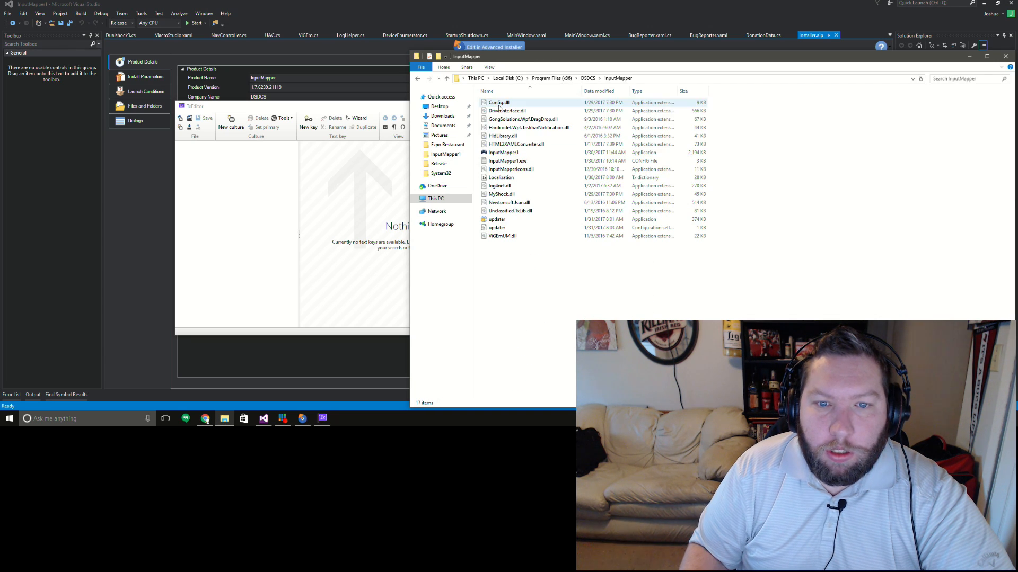
pyautogui.click(501, 177)
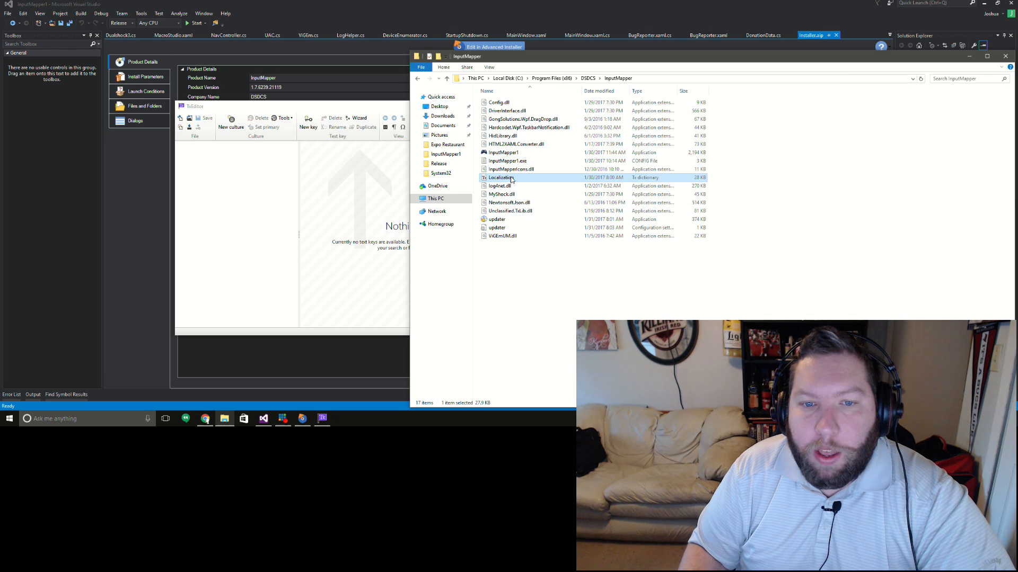
pyautogui.moveTo(502, 178)
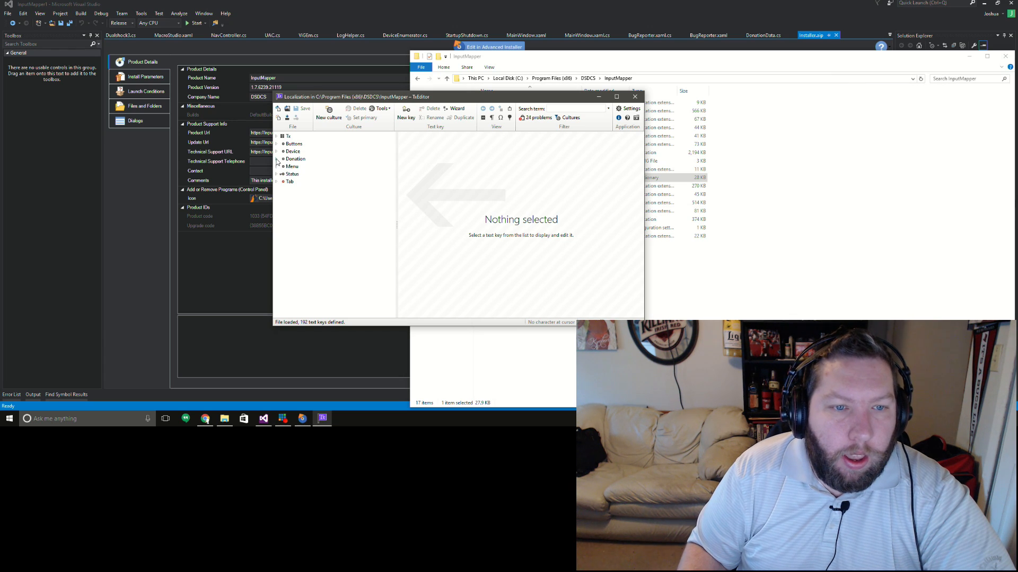
# Step: Expand the Status, Donation, Menu and Tab key groups and select Tab.Macros.Commands
pyautogui.click(277, 159)
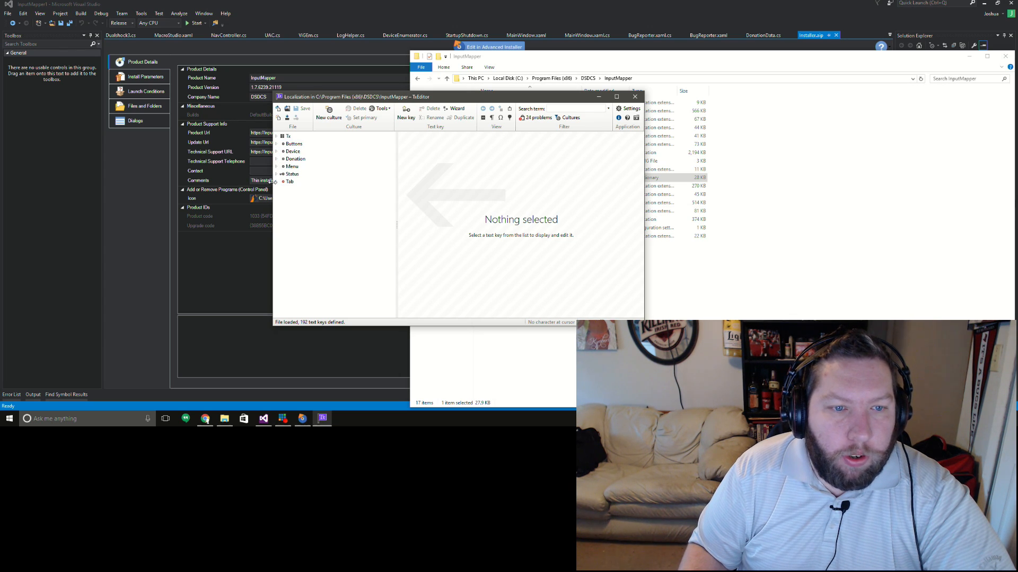
pyautogui.click(278, 173)
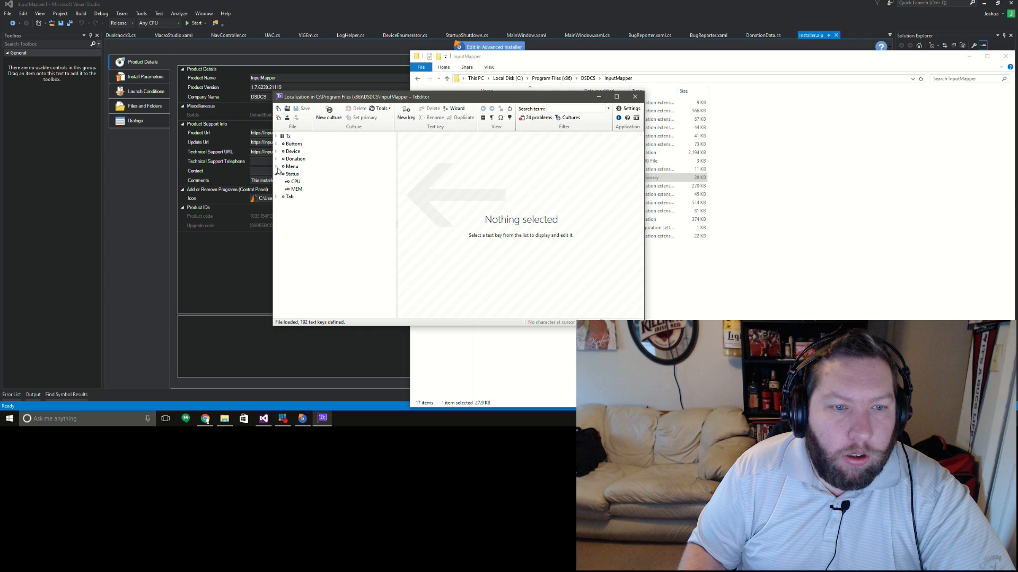
pyautogui.click(277, 159)
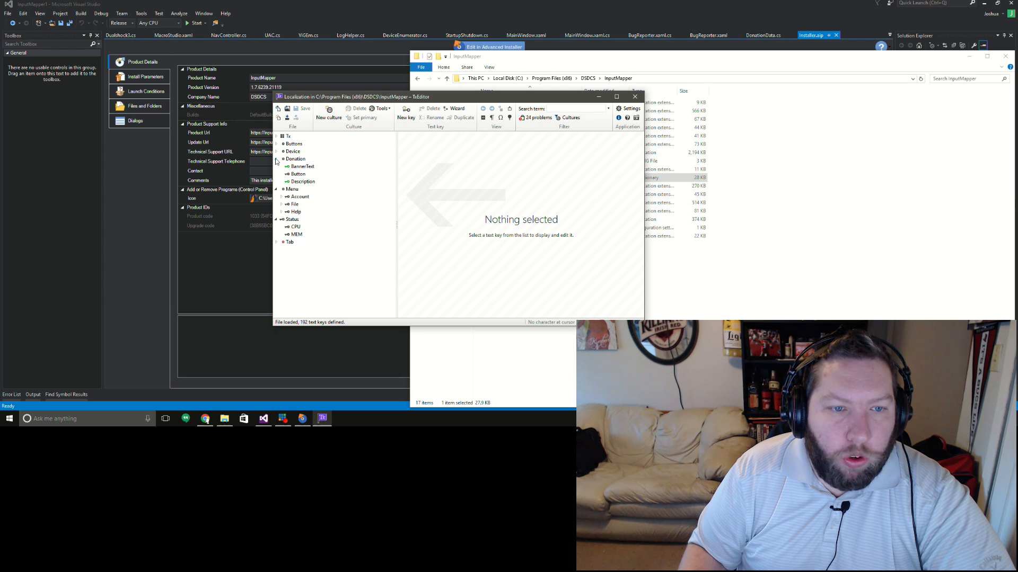
pyautogui.click(277, 143)
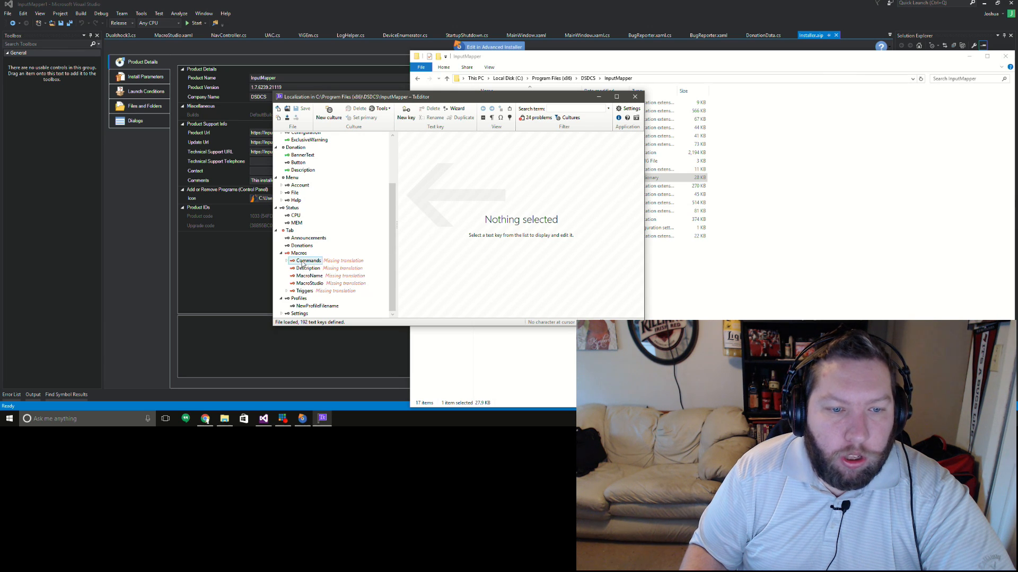
pyautogui.click(308, 261)
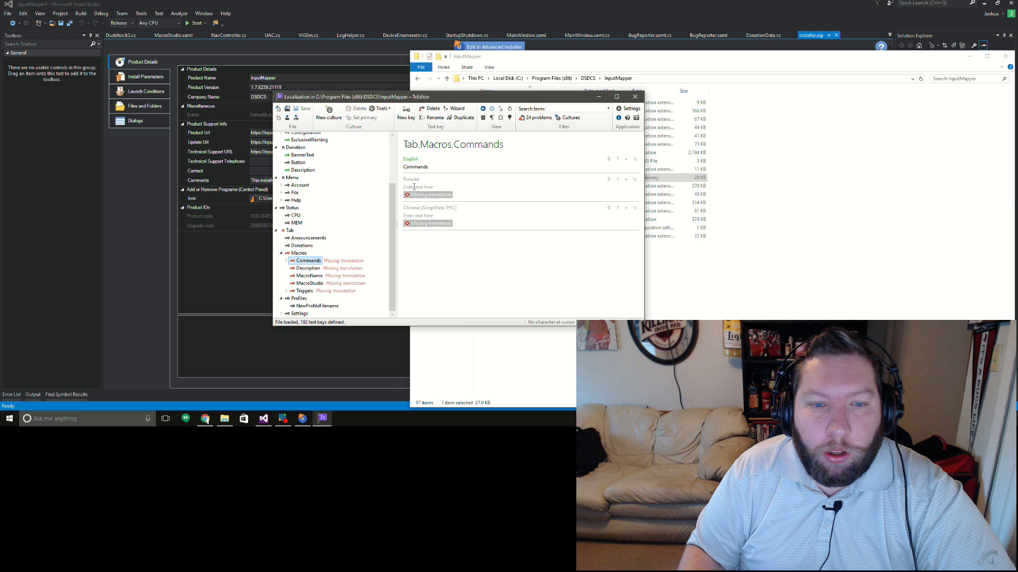
pyautogui.moveTo(403, 180)
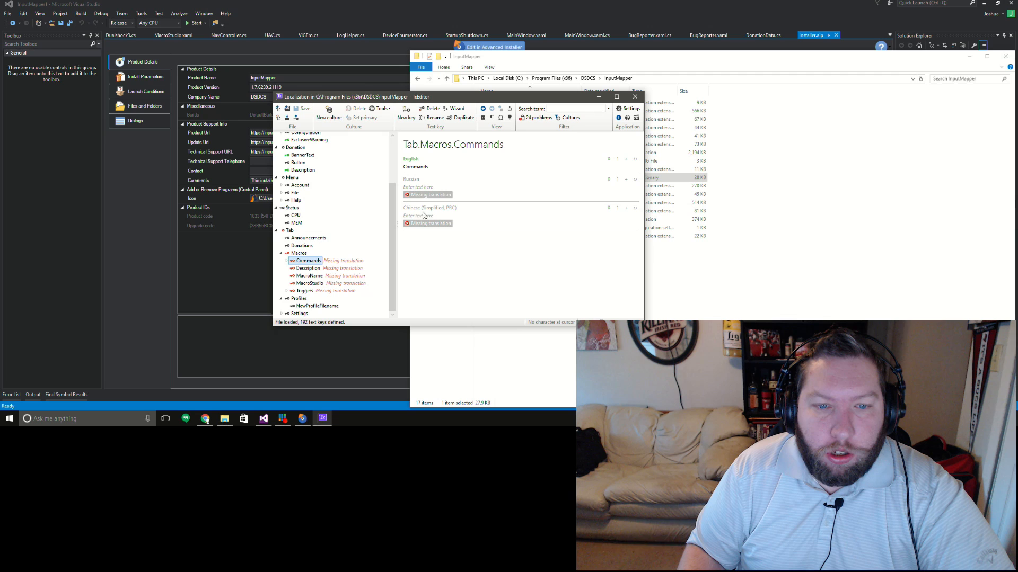
pyautogui.moveTo(421, 215)
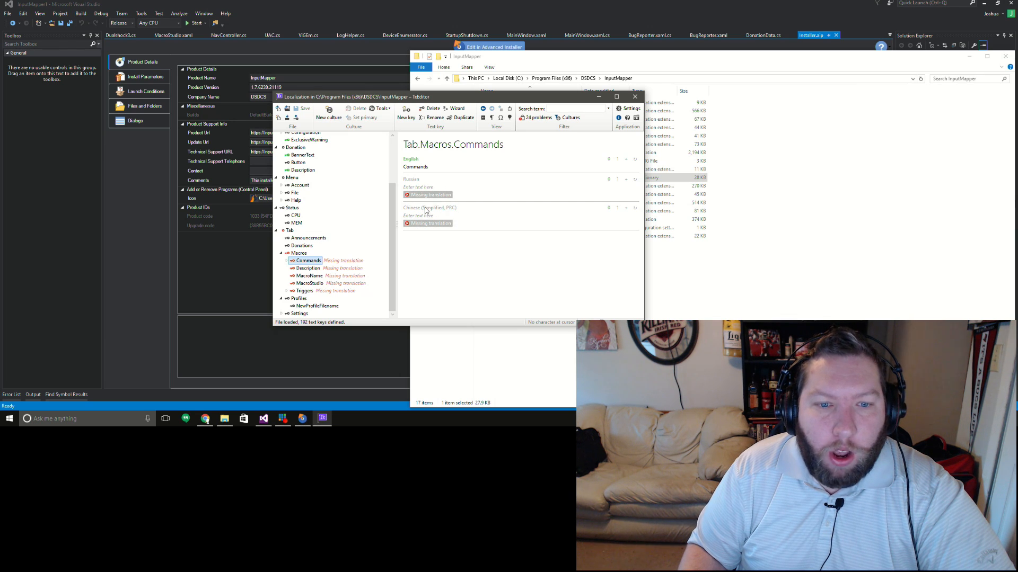
pyautogui.moveTo(421, 198)
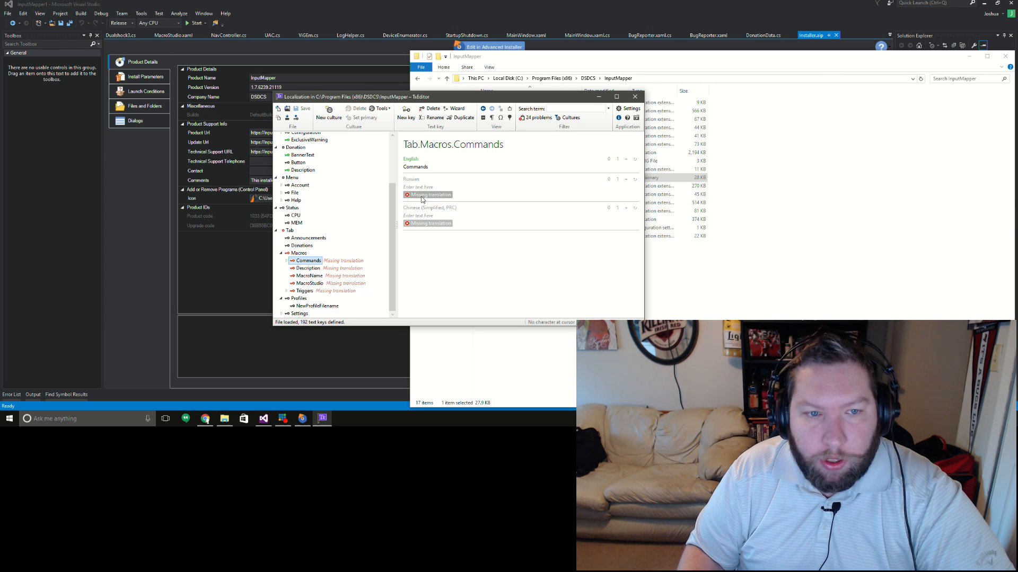
pyautogui.moveTo(328, 114)
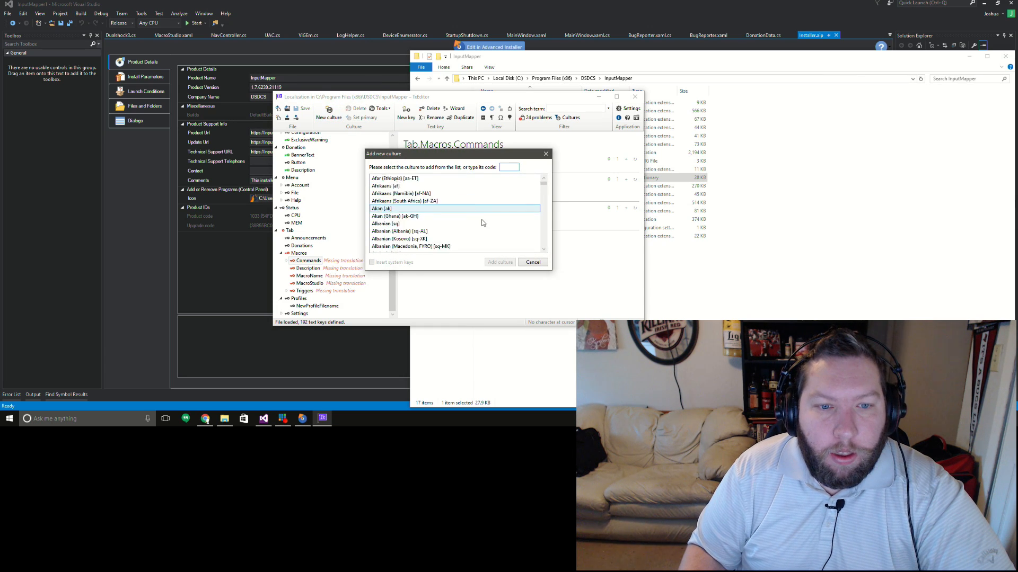
# Step: Scroll through the key list and bring up the Add new culture dialog
pyautogui.scroll(-3)
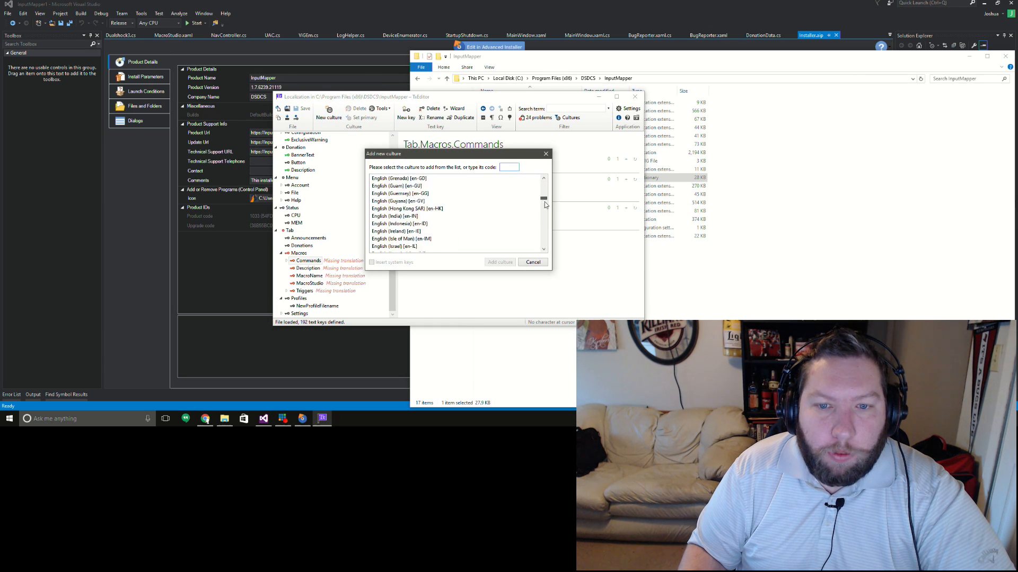
pyautogui.scroll(-3)
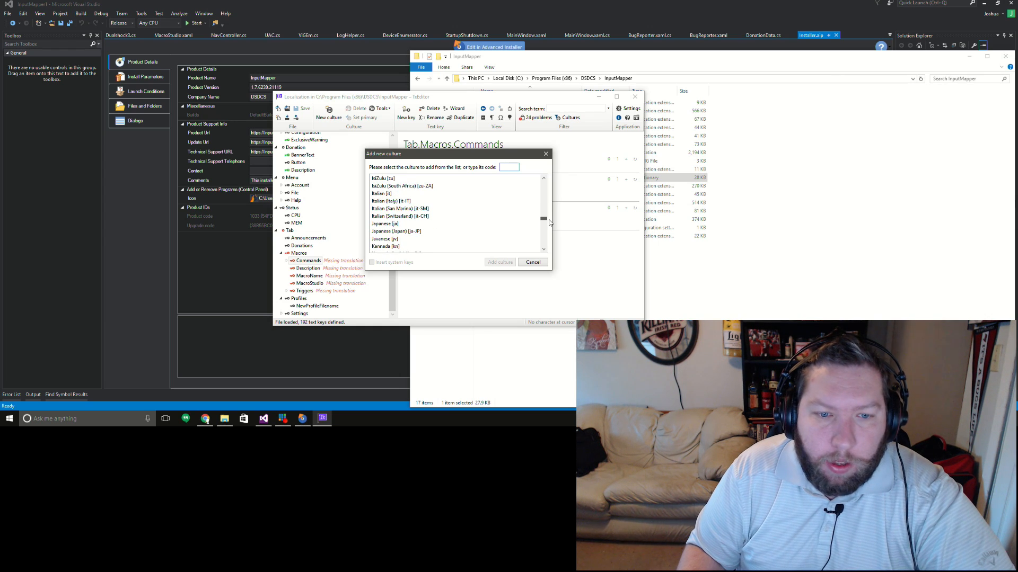
pyautogui.scroll(-3)
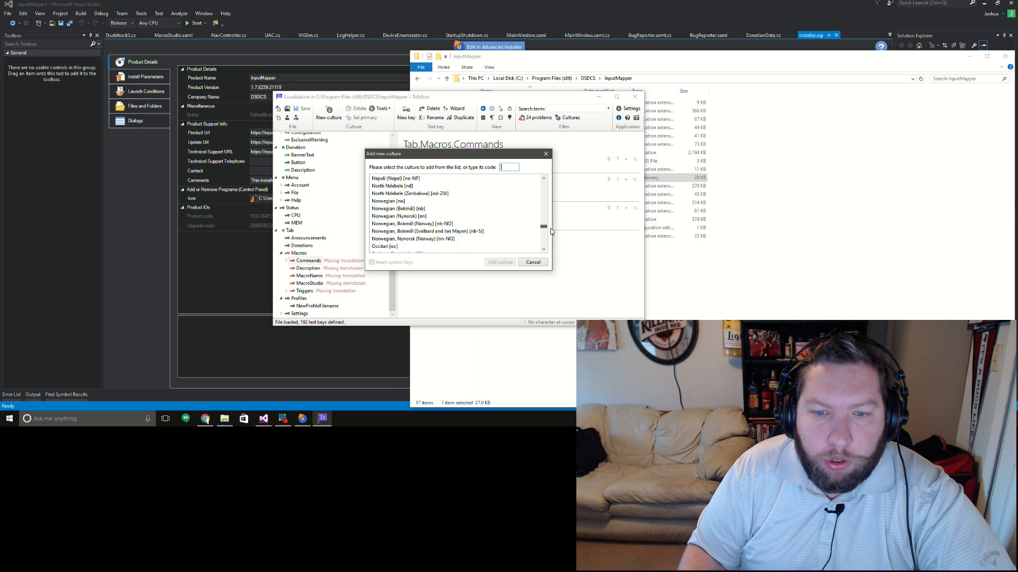
pyautogui.scroll(3)
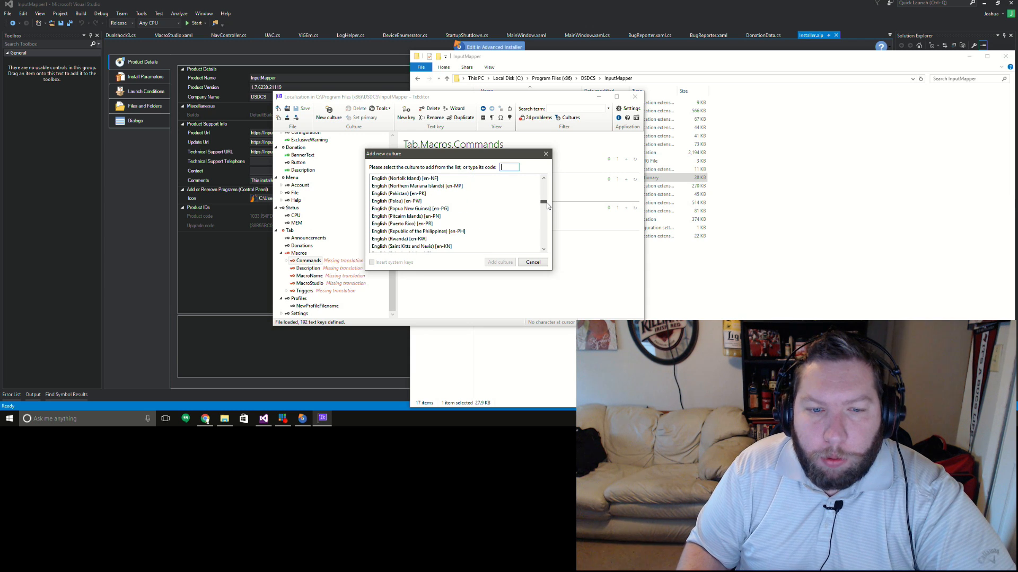
pyautogui.moveTo(545, 206)
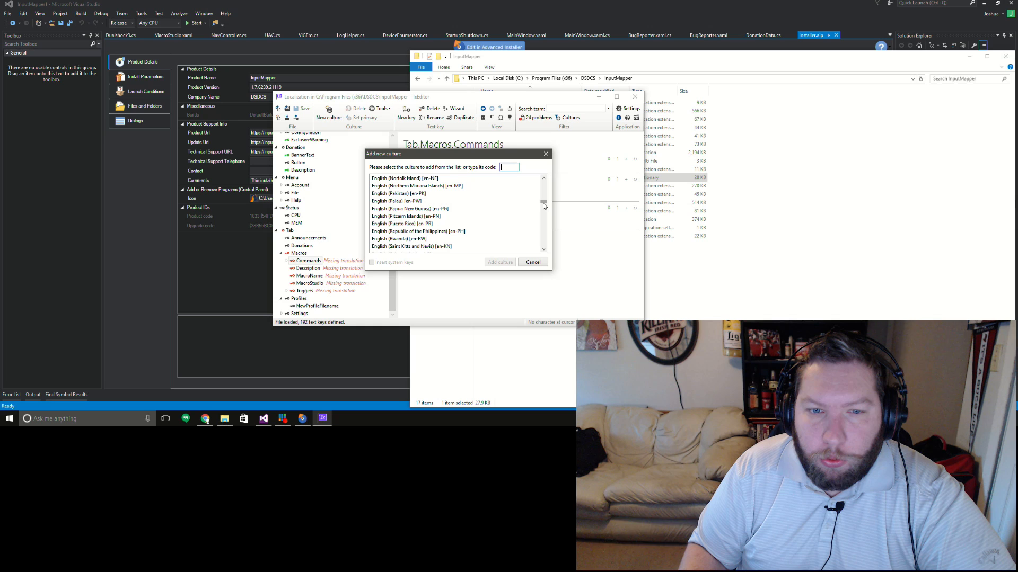
pyautogui.click(417, 185)
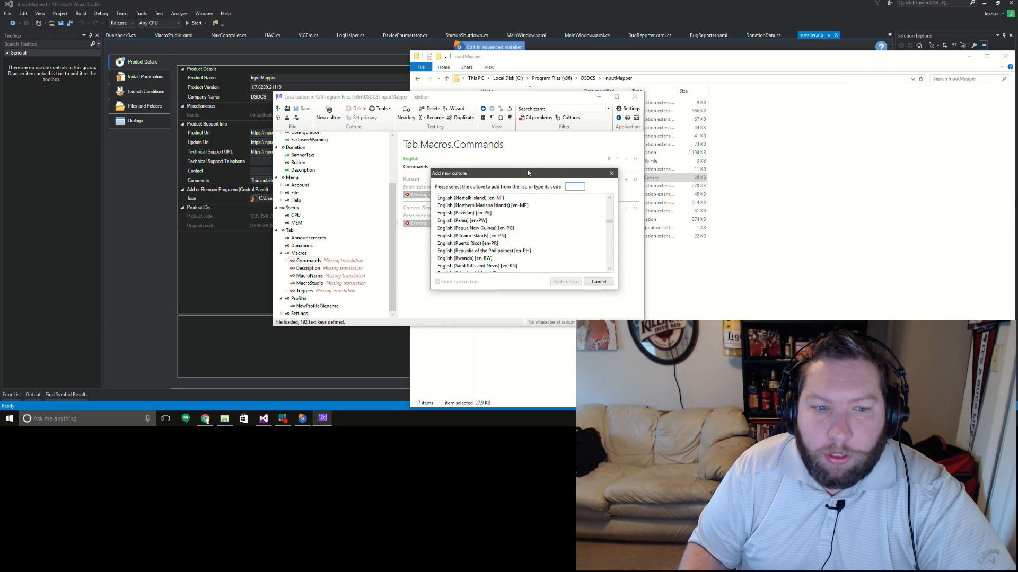
# Step: Filter the culture list to 'en' and browse the English culture variants
pyautogui.click(573, 186)
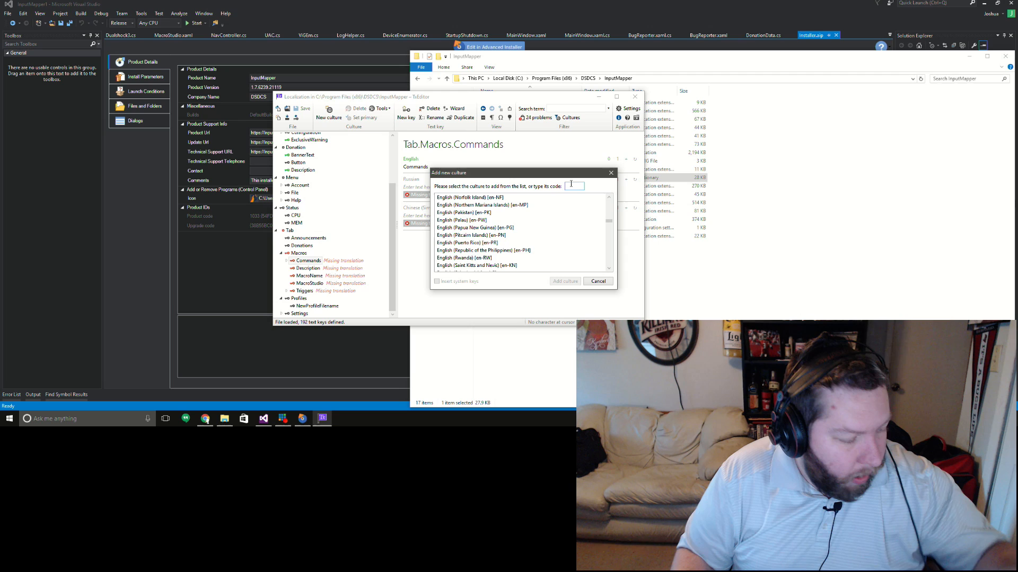
pyautogui.write('en')
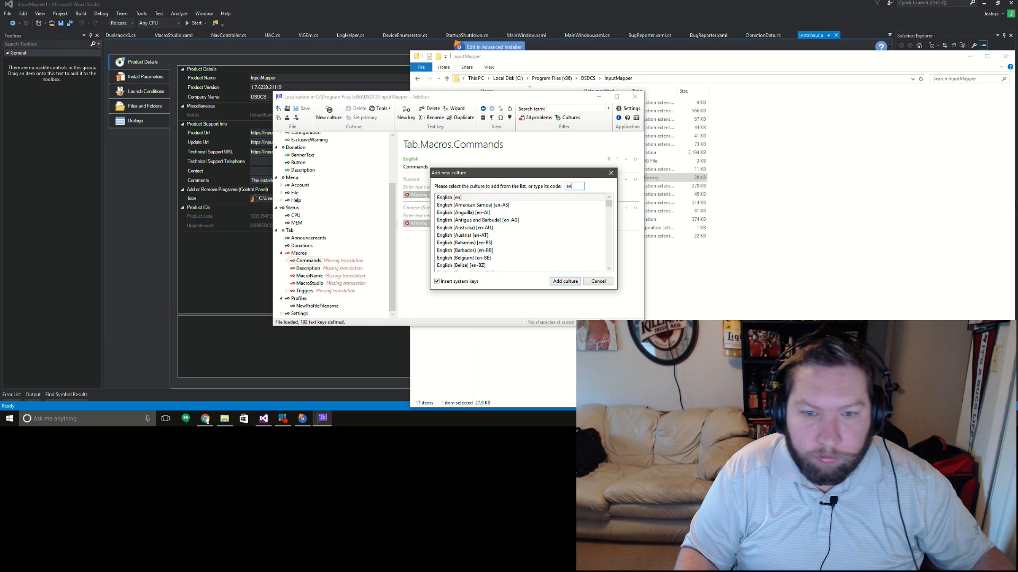
pyautogui.click(472, 205)
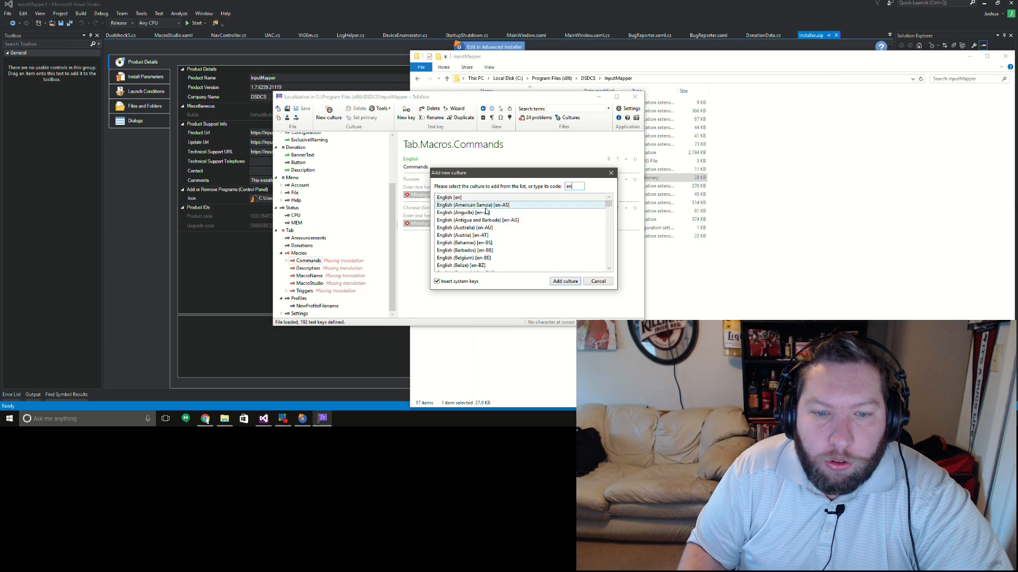
pyautogui.scroll(-3)
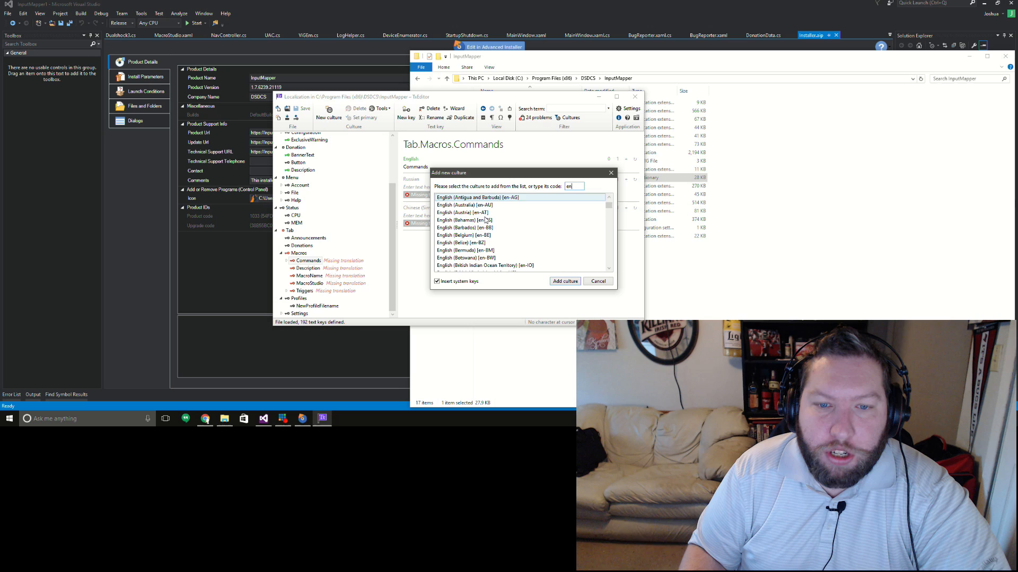
pyautogui.scroll(-3)
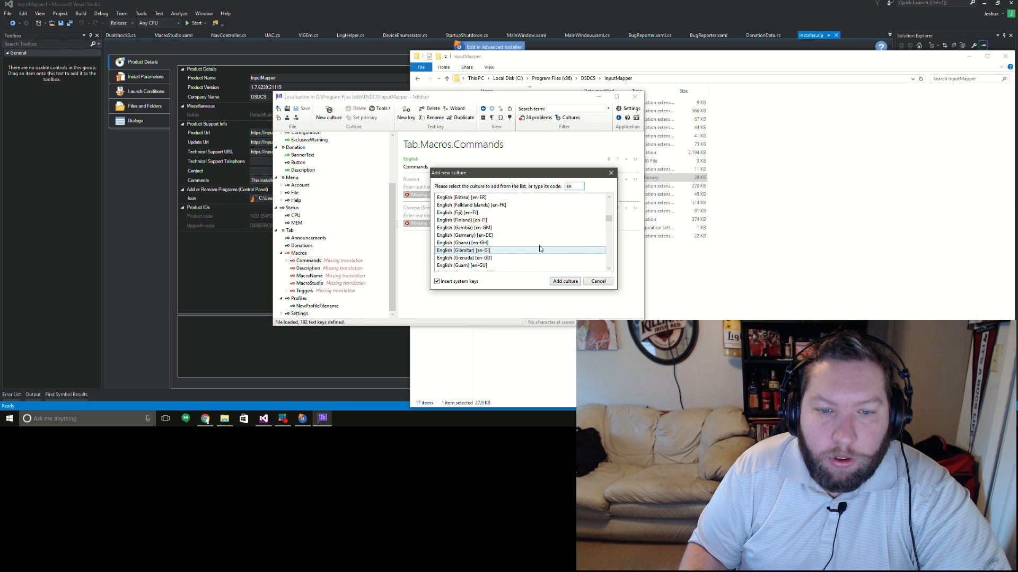
pyautogui.scroll(-3)
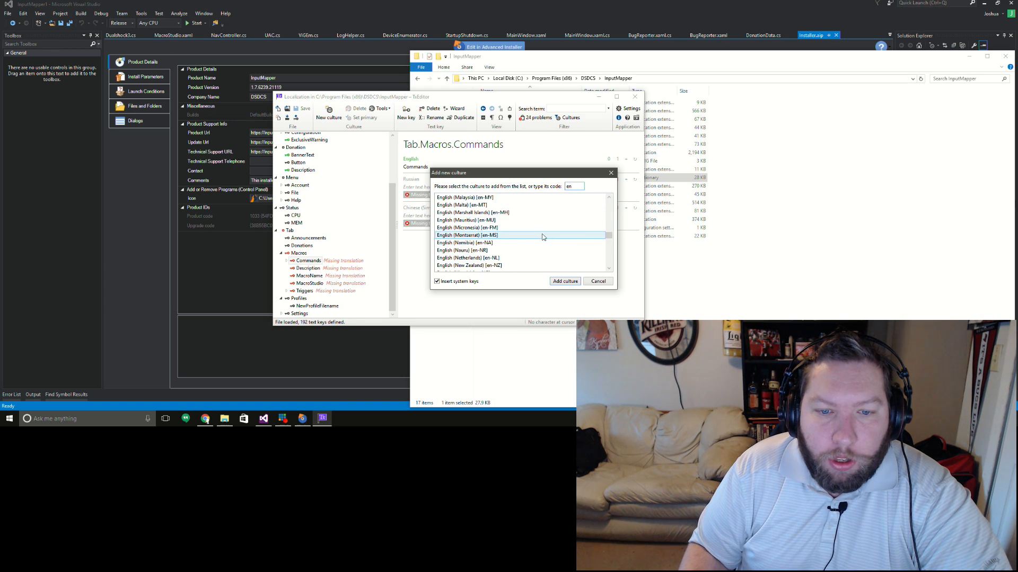
pyautogui.scroll(-3)
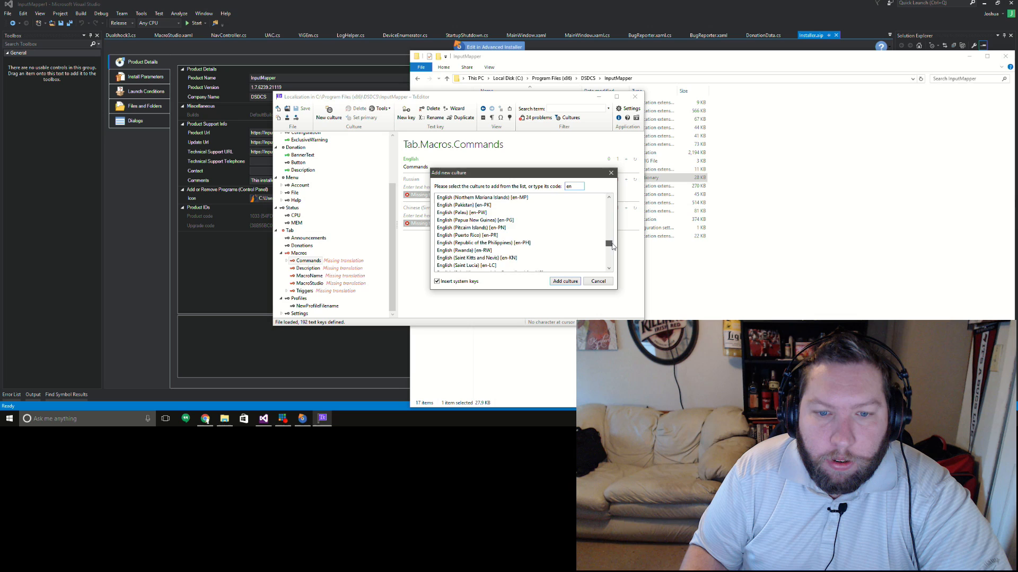
pyautogui.scroll(-3)
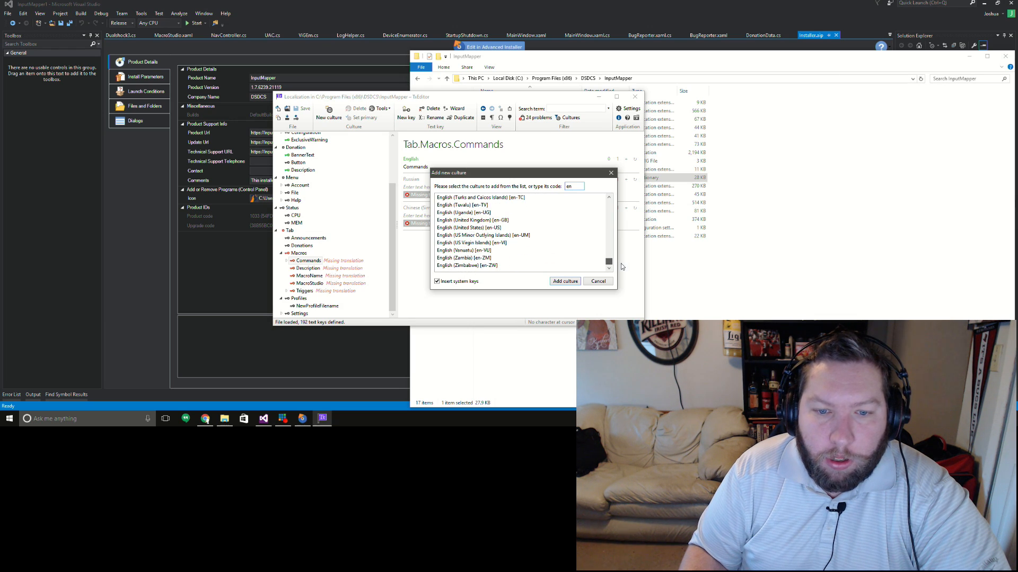
pyautogui.click(472, 228)
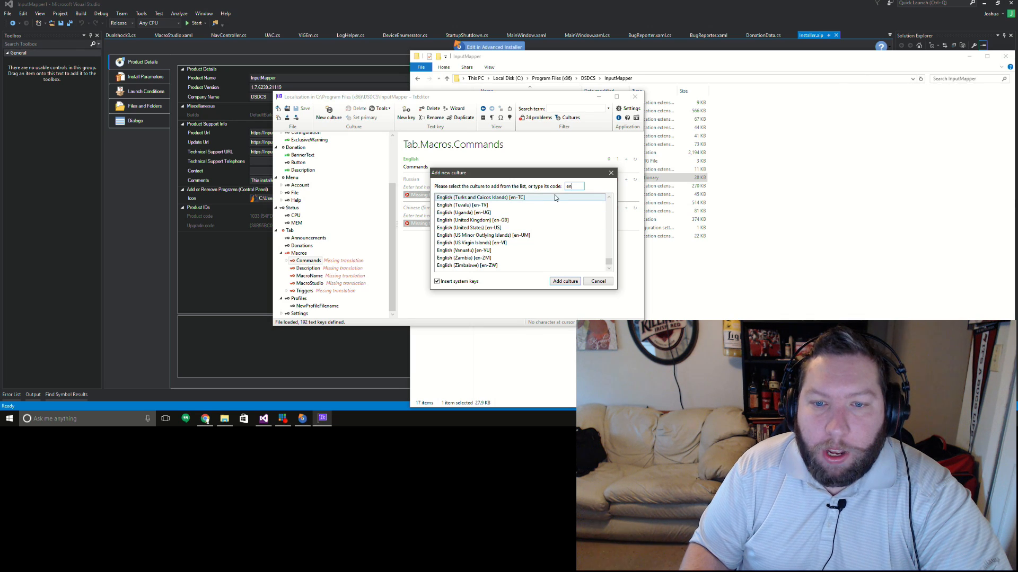
# Step: Highlight English [en], look further down, then cancel without adding a culture
pyautogui.scroll(3)
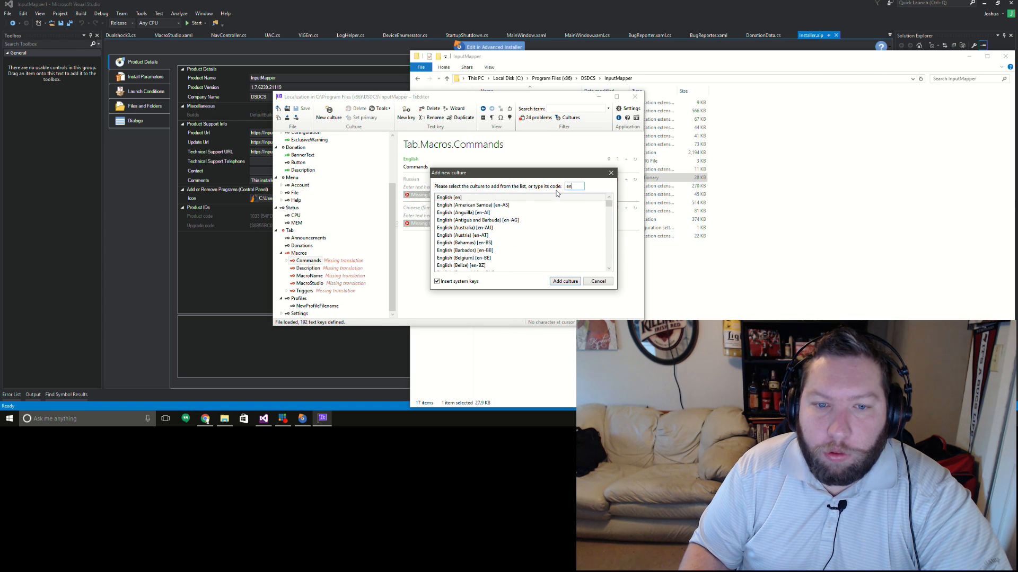
pyautogui.click(448, 198)
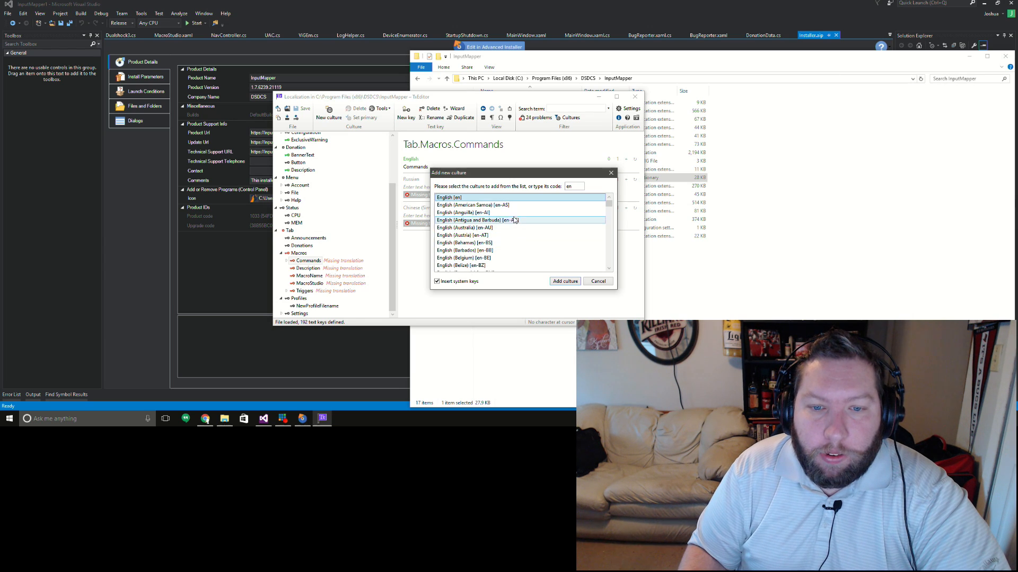
pyautogui.moveTo(509, 227)
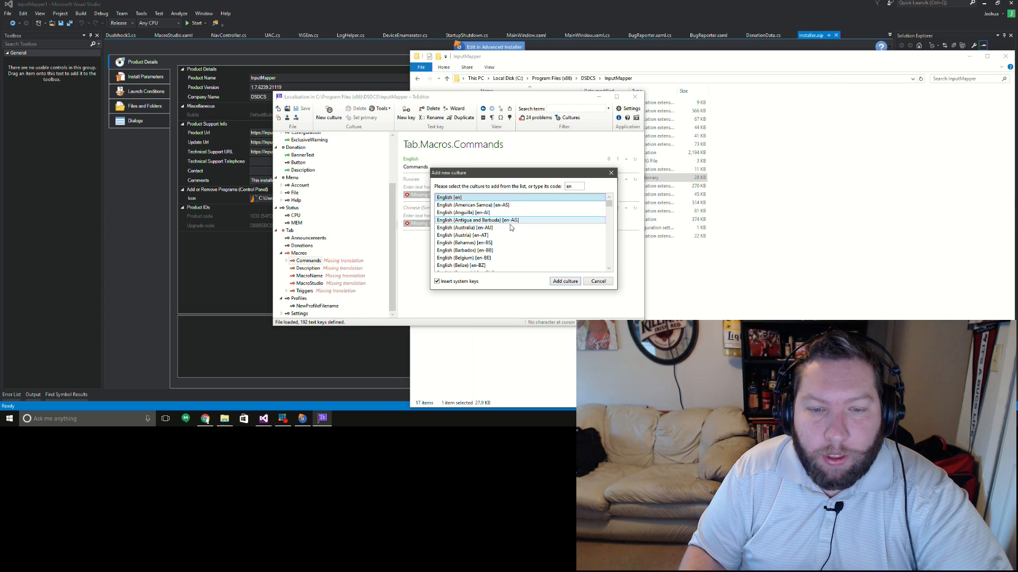
pyautogui.scroll(-3)
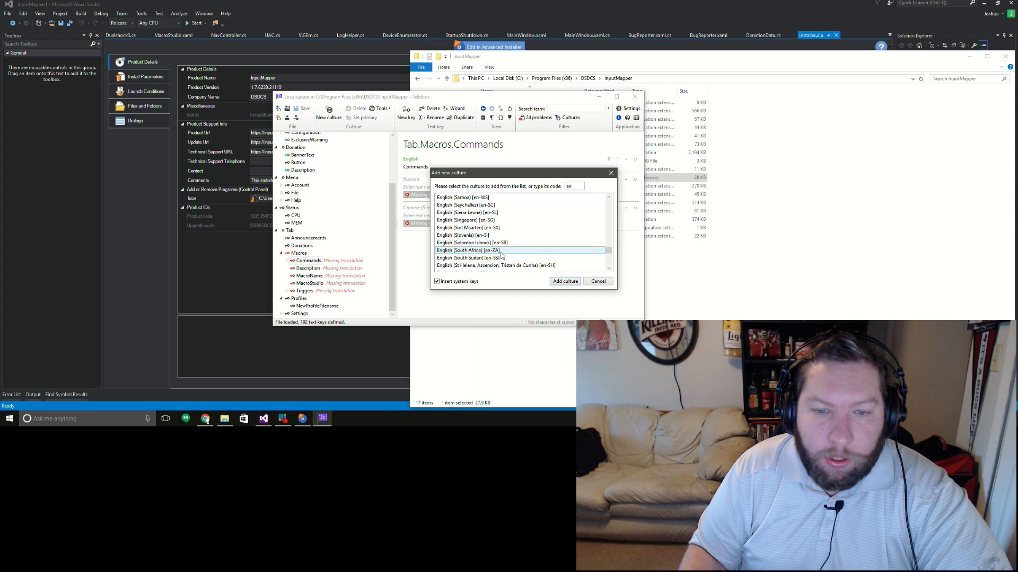
pyautogui.scroll(-3)
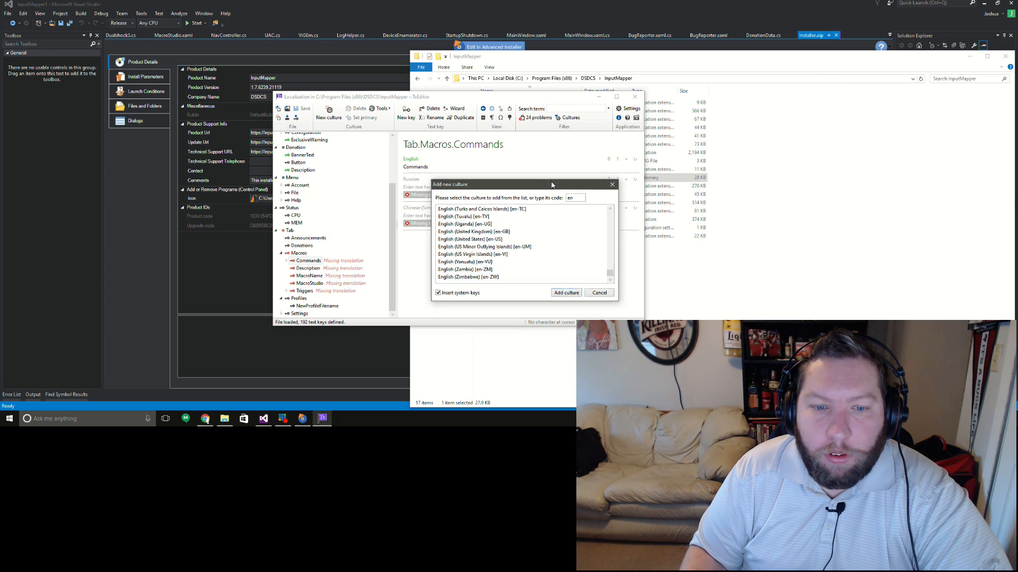
pyautogui.click(597, 292)
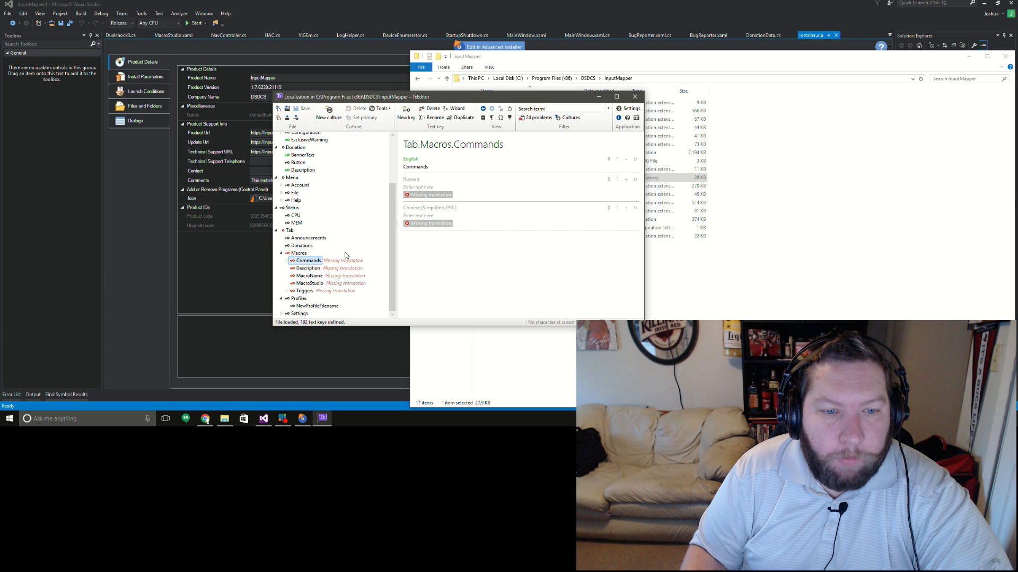
pyautogui.moveTo(333, 271)
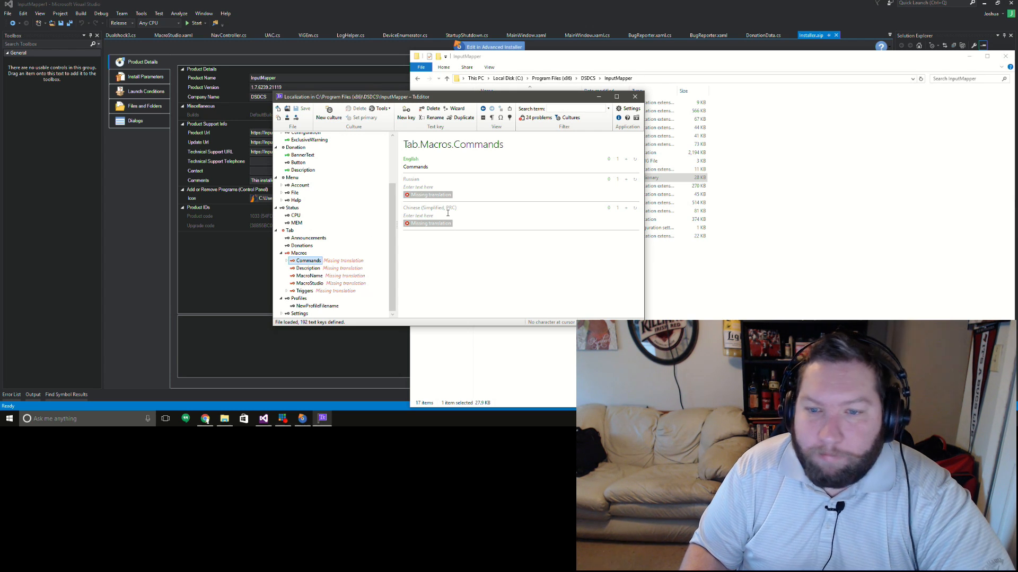
pyautogui.moveTo(643, 147)
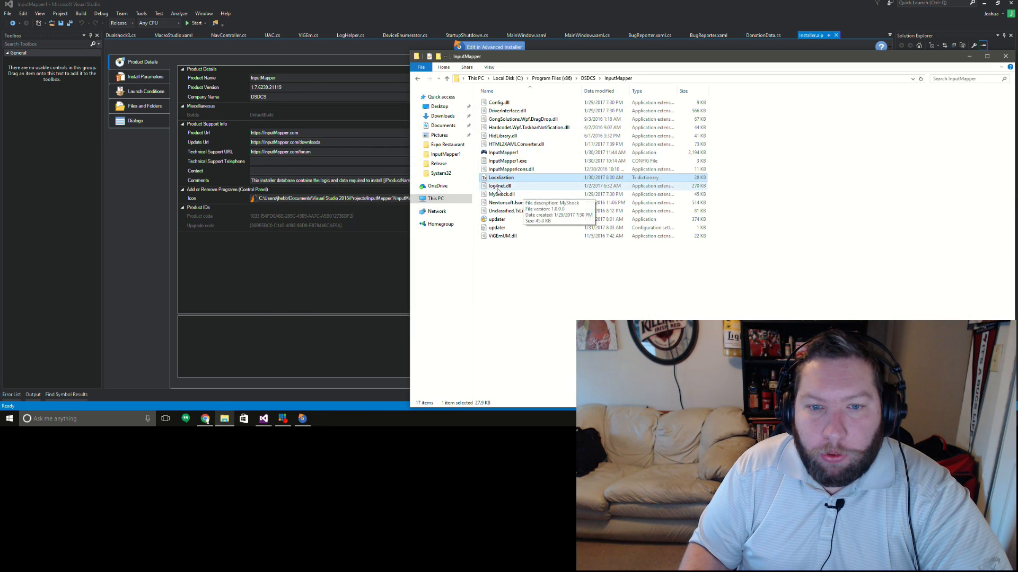
pyautogui.moveTo(532, 177)
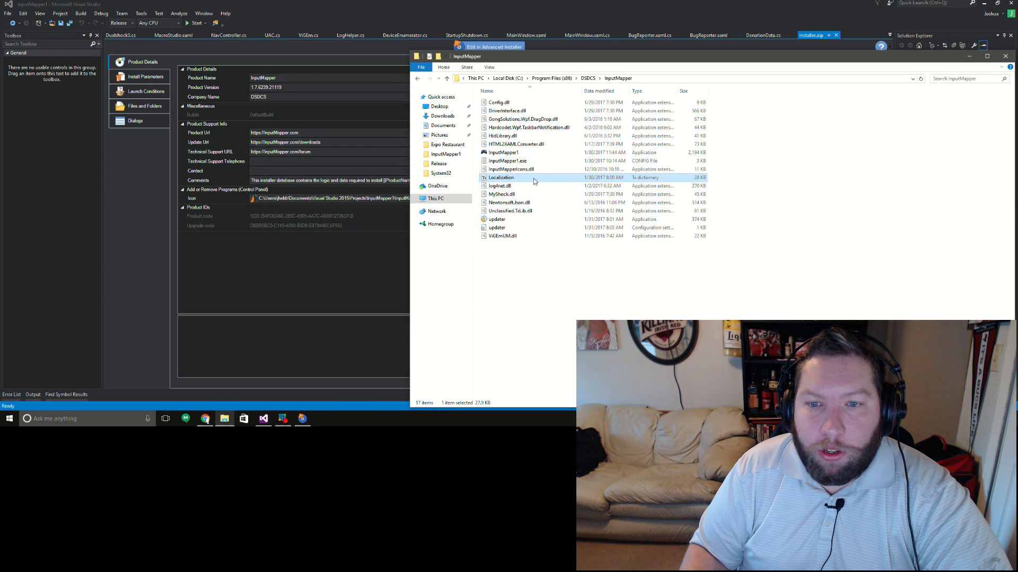
pyautogui.moveTo(534, 260)
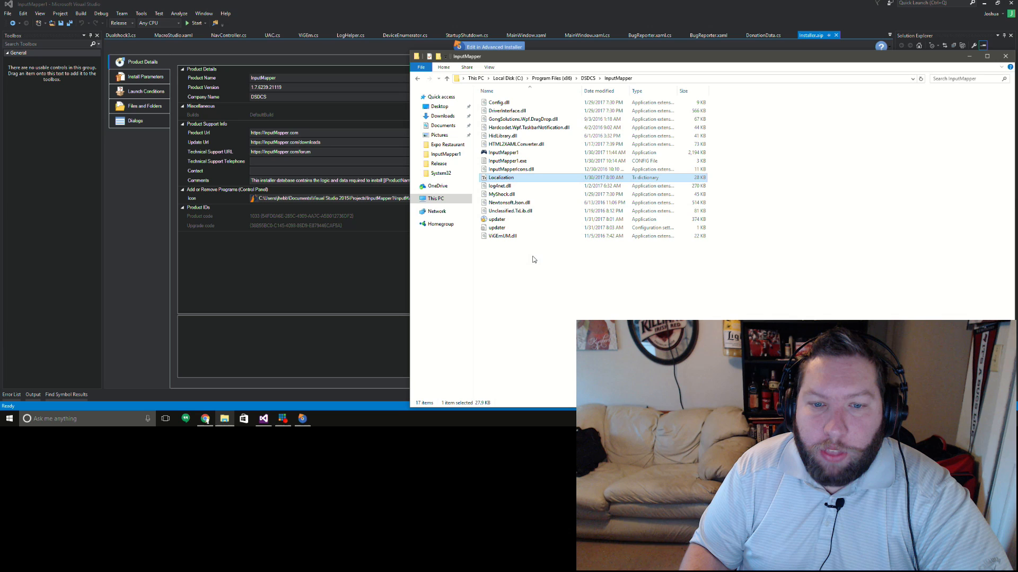
pyautogui.moveTo(495, 261)
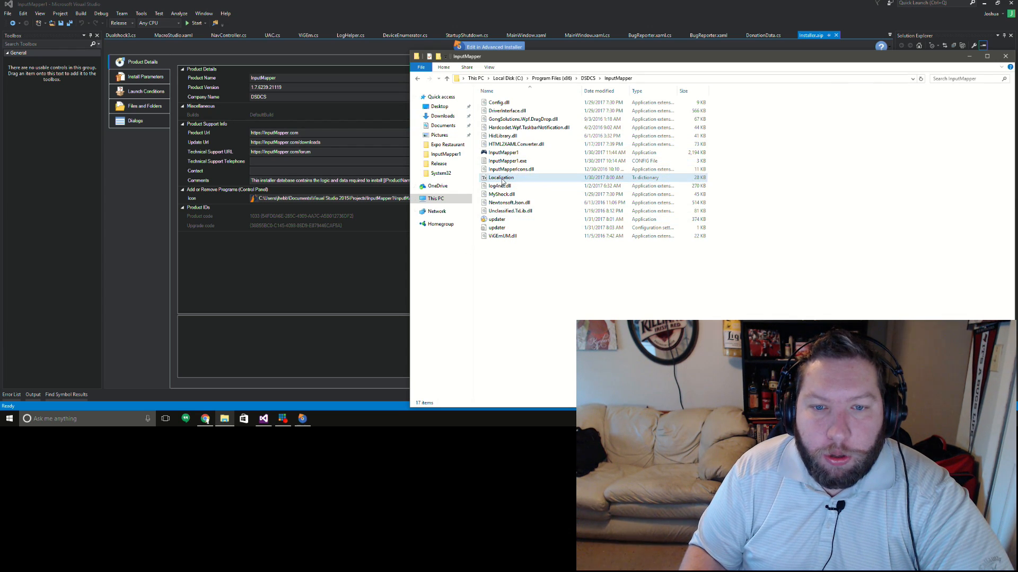
# Step: Select the Localization file and minimize Visual Studio to reveal the desktop
pyautogui.click(501, 177)
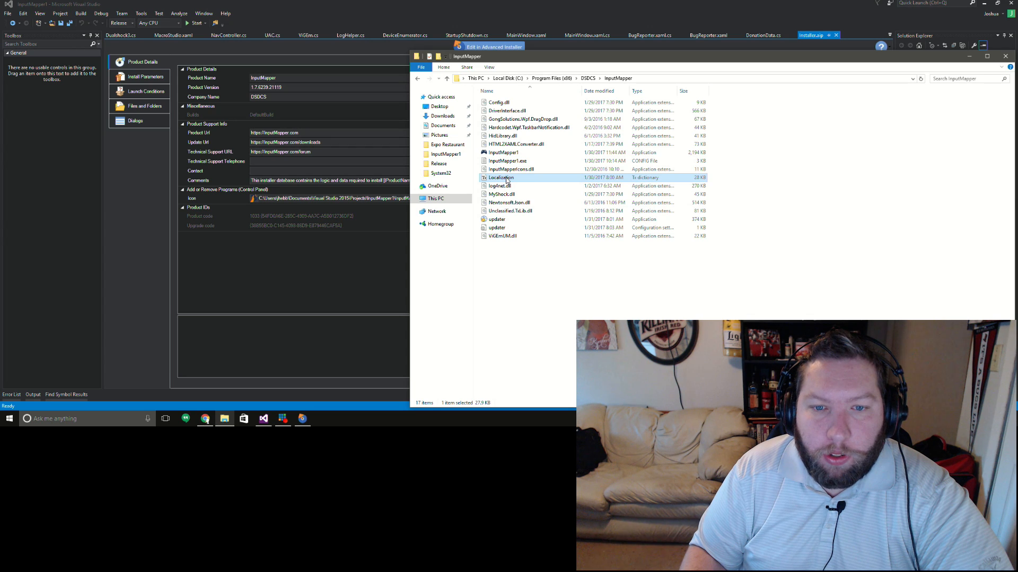
pyautogui.moveTo(501, 179)
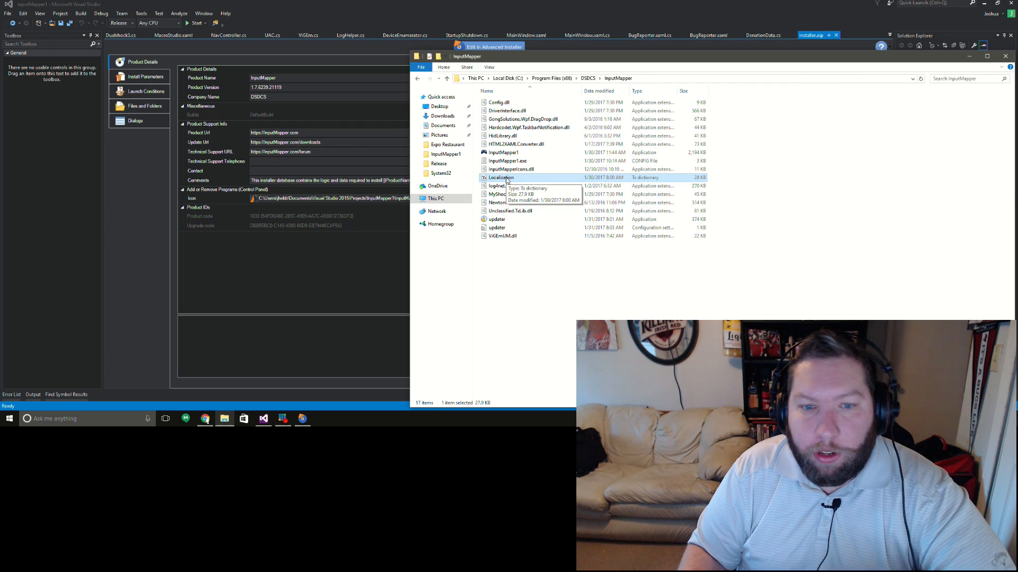
pyautogui.click(520, 235)
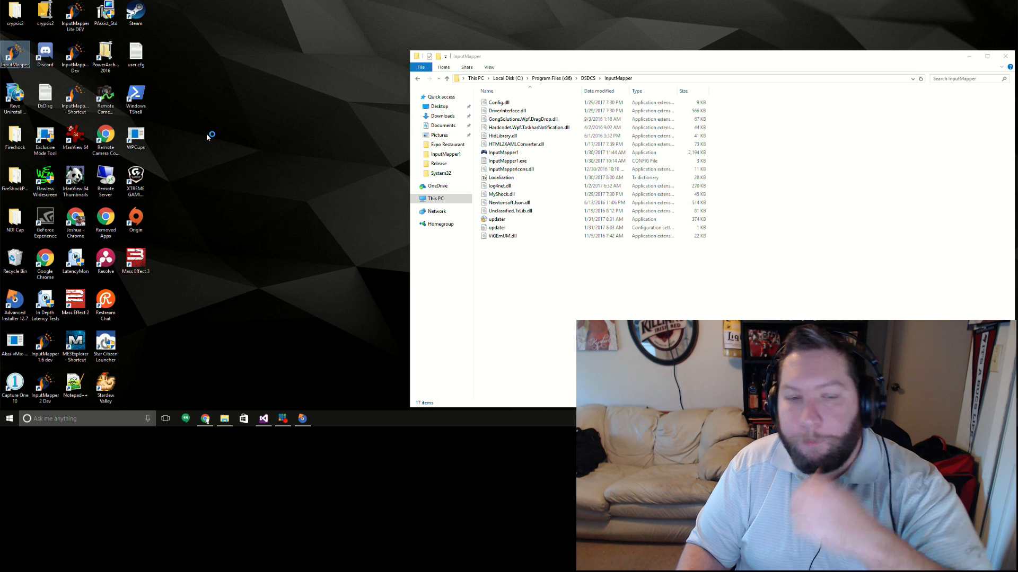
# Step: Start InputMapper from its desktop shortcut, reposition its window and show the Help menu
pyautogui.click(16, 54)
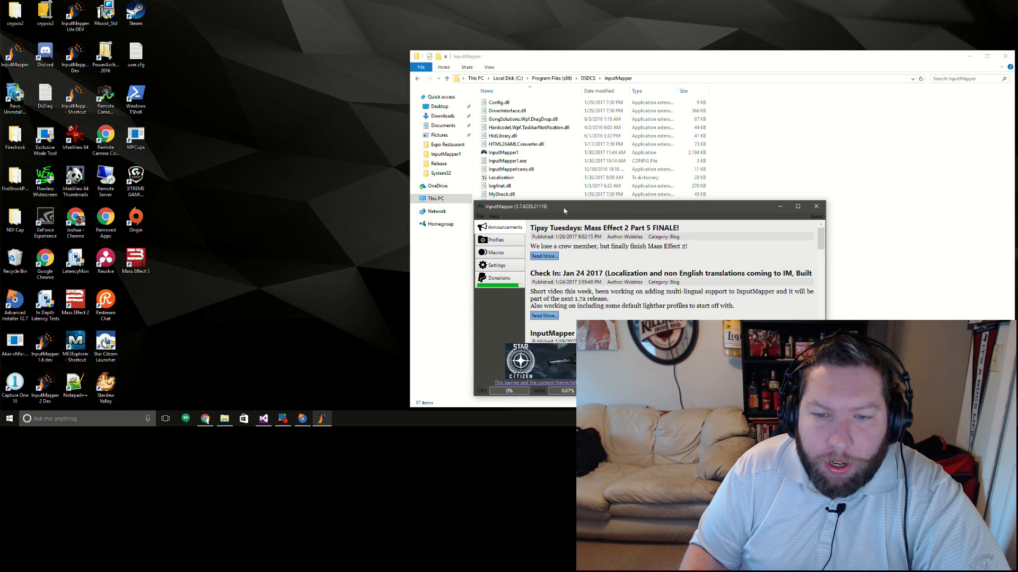
pyautogui.moveTo(501, 321)
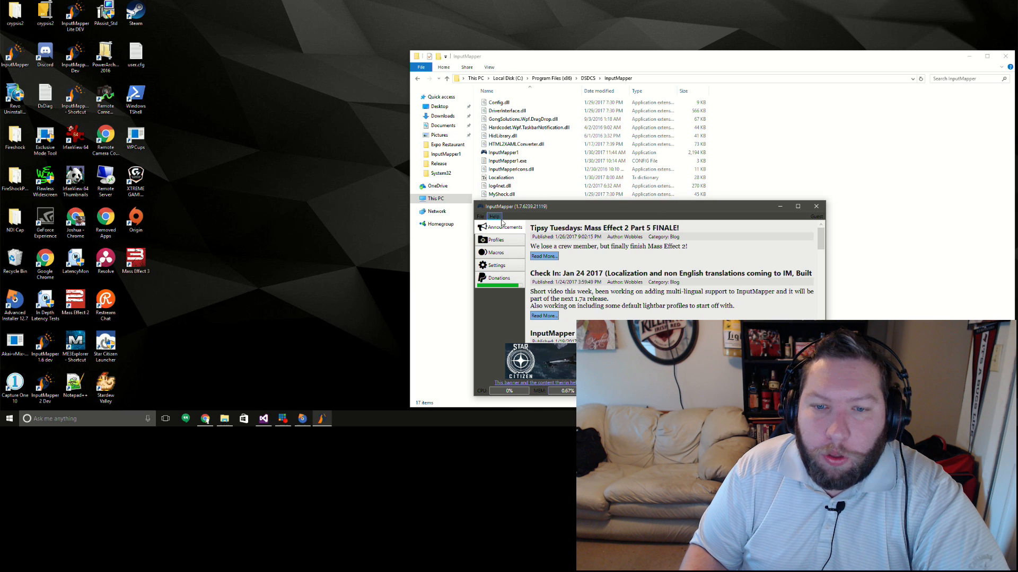
pyautogui.moveTo(560, 218)
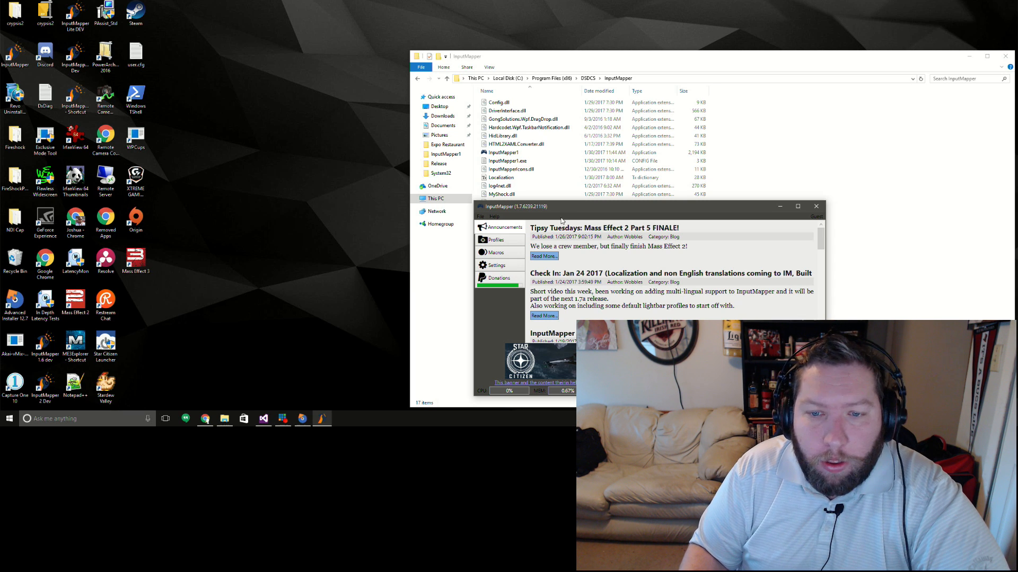
pyautogui.moveTo(520, 207); pyautogui.dragTo(565, 198)
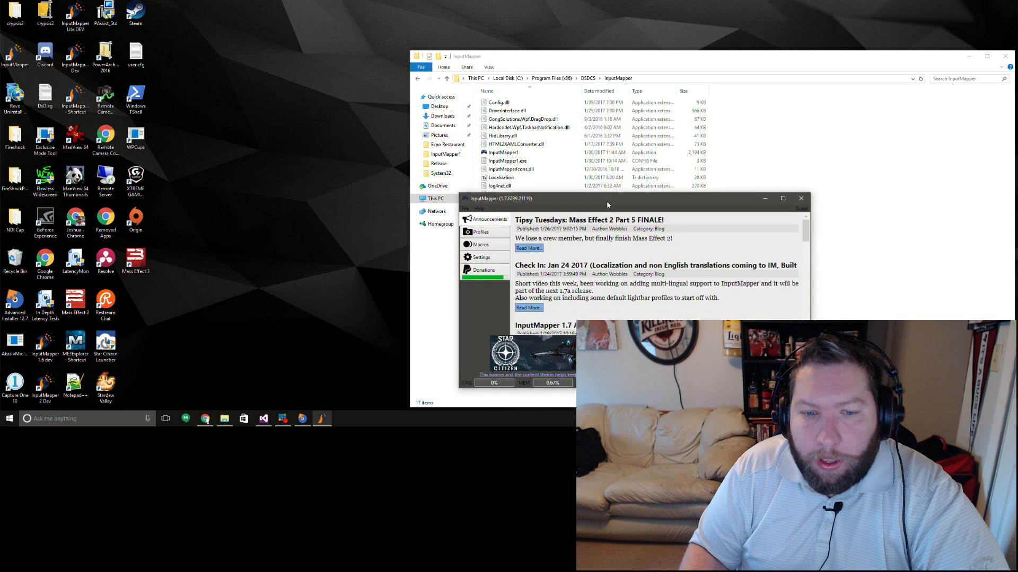
pyautogui.moveTo(490, 296)
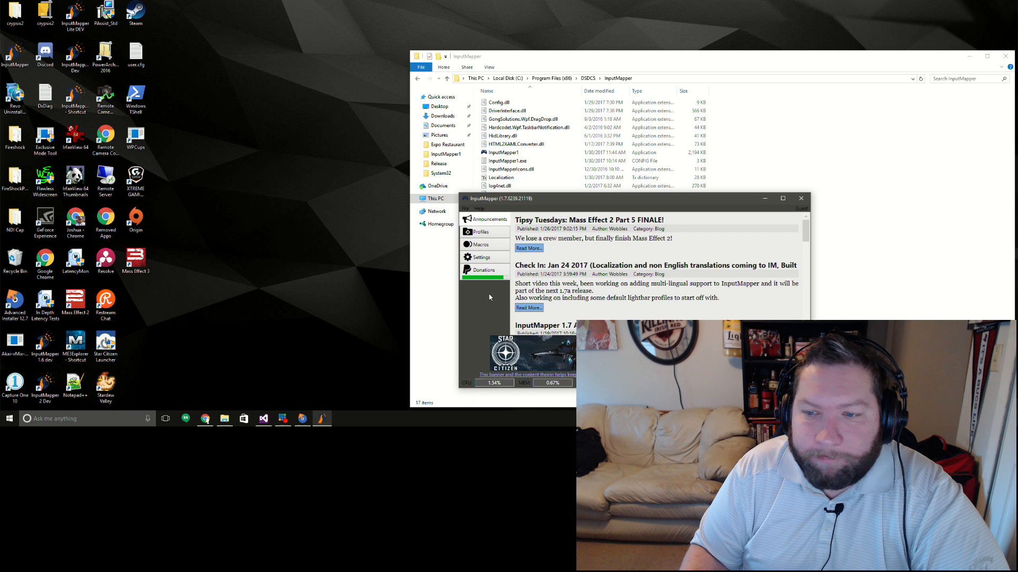
pyautogui.click(477, 209)
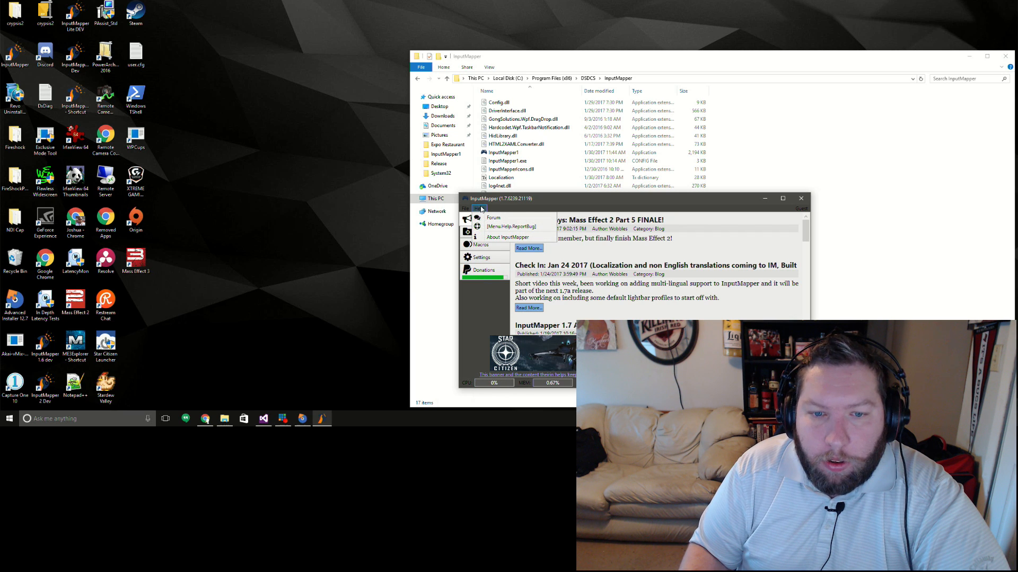
pyautogui.moveTo(513, 227)
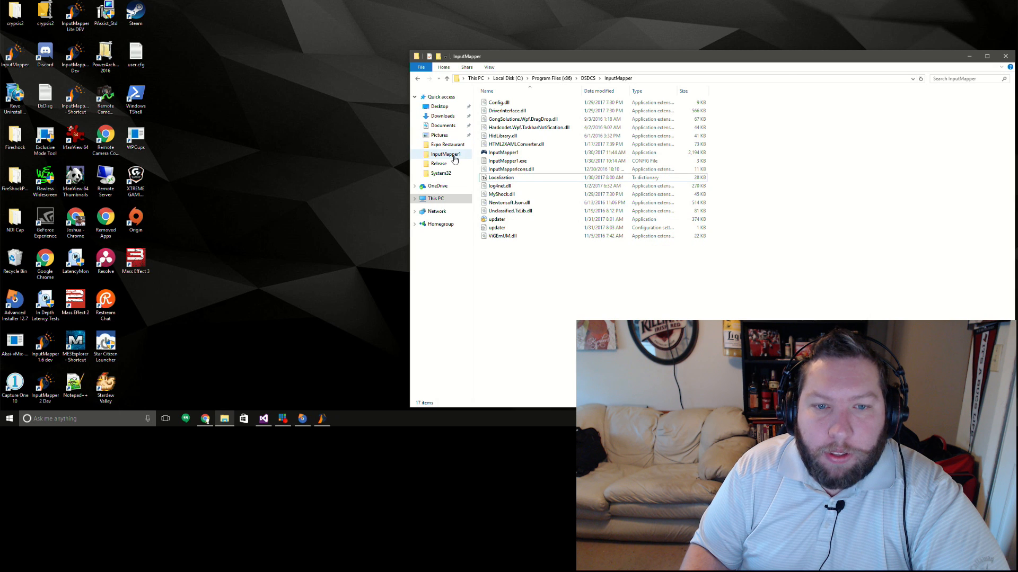
# Step: Navigate File Explorer to %appdata% to reach the Roaming application data folder
pyautogui.click(447, 154)
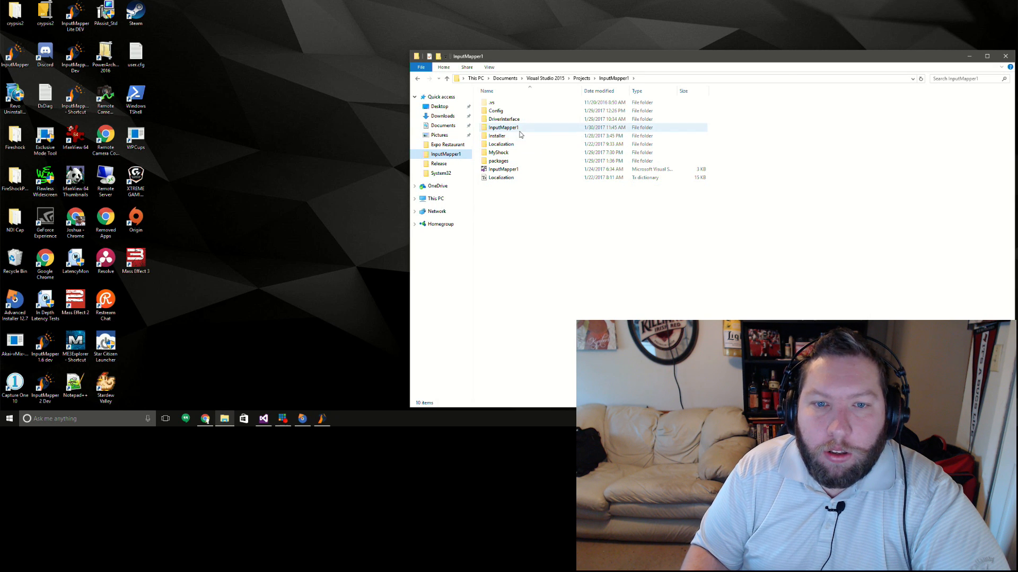
pyautogui.click(503, 169)
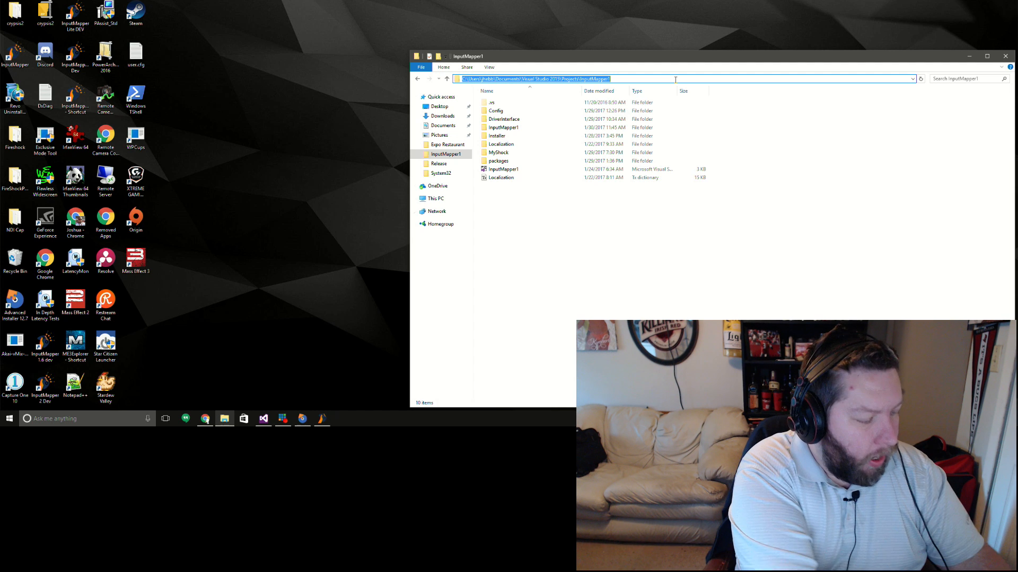
pyautogui.write('%ap')
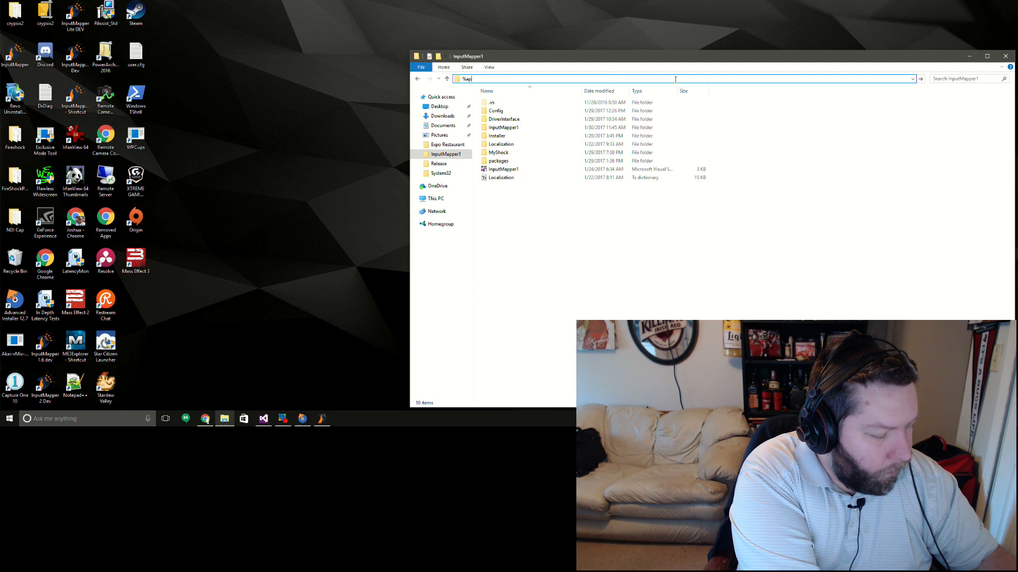
pyautogui.write('pdata')
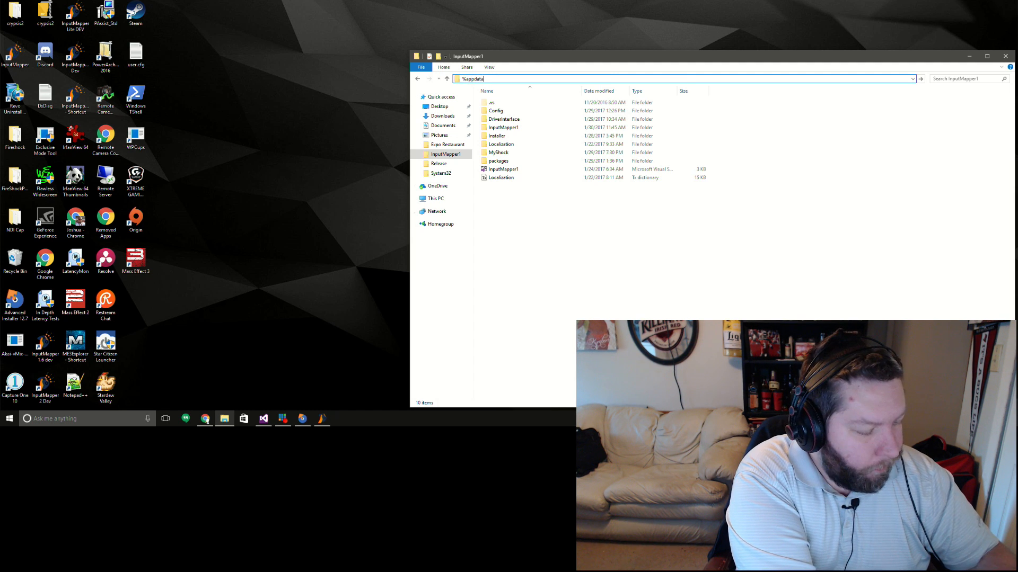
pyautogui.press('Return')
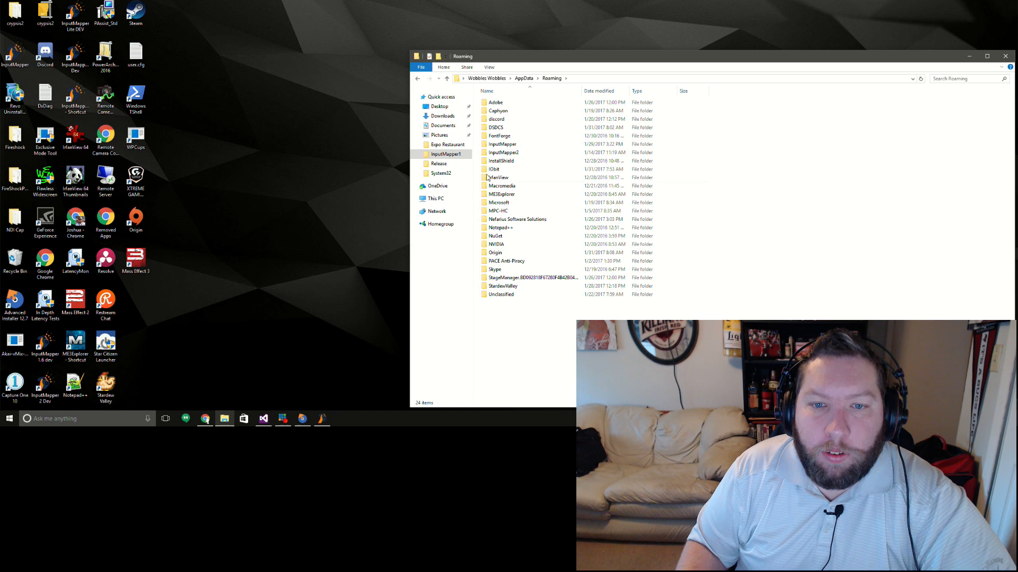
# Step: Navigate into InputMapper's Roaming data Logs folder and select the Session log
pyautogui.doubleClick(500, 143)
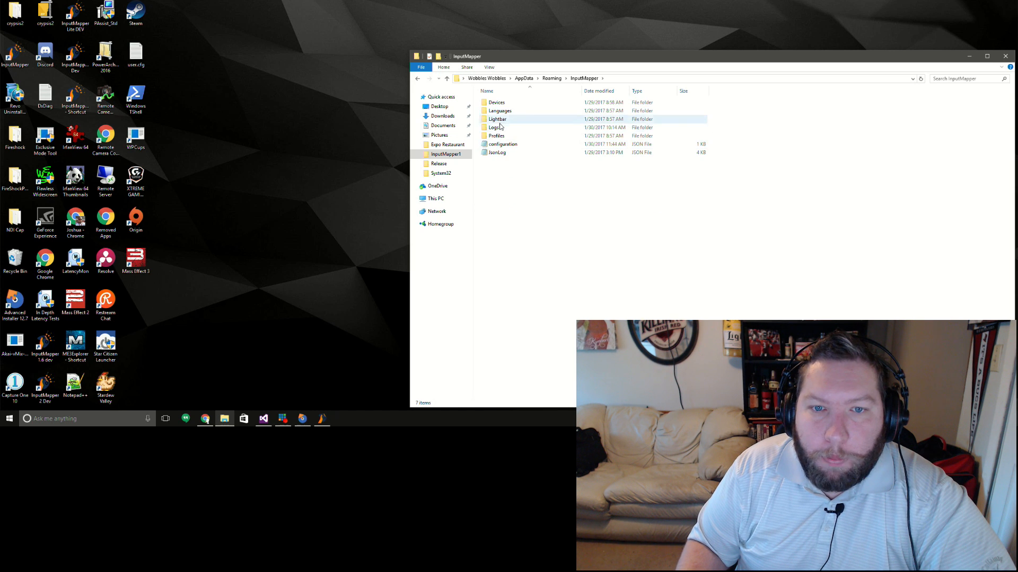
pyautogui.doubleClick(495, 128)
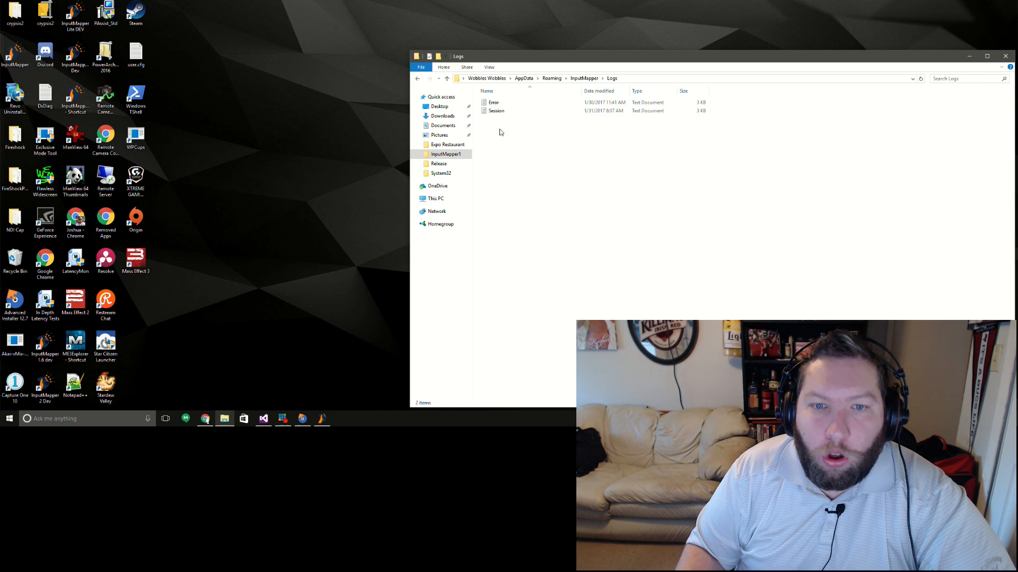
pyautogui.click(493, 103)
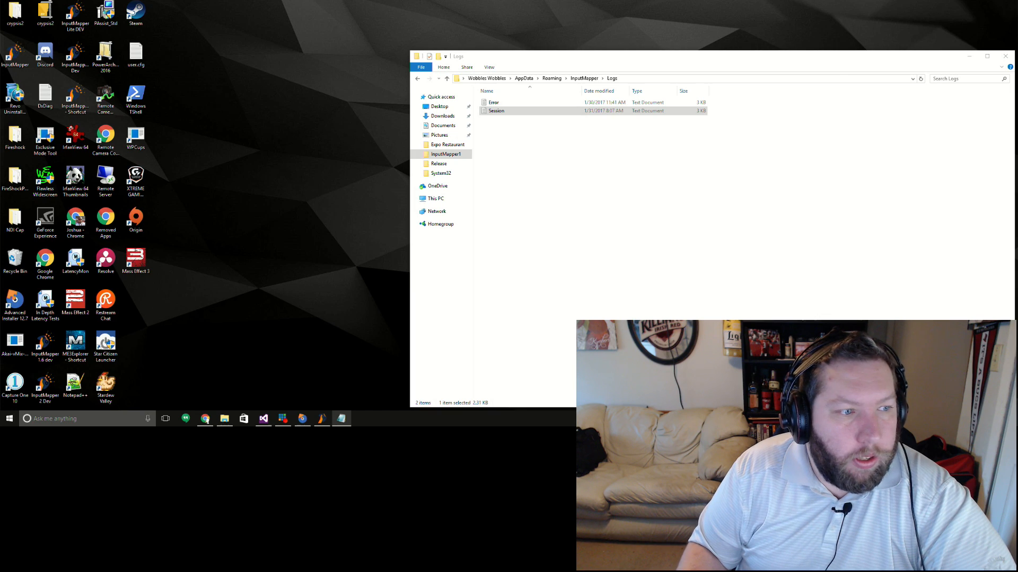
# Step: Read the Session debug trace and the Error log's null-reference exceptions in Notepad, then close the logs
pyautogui.doubleClick(496, 111)
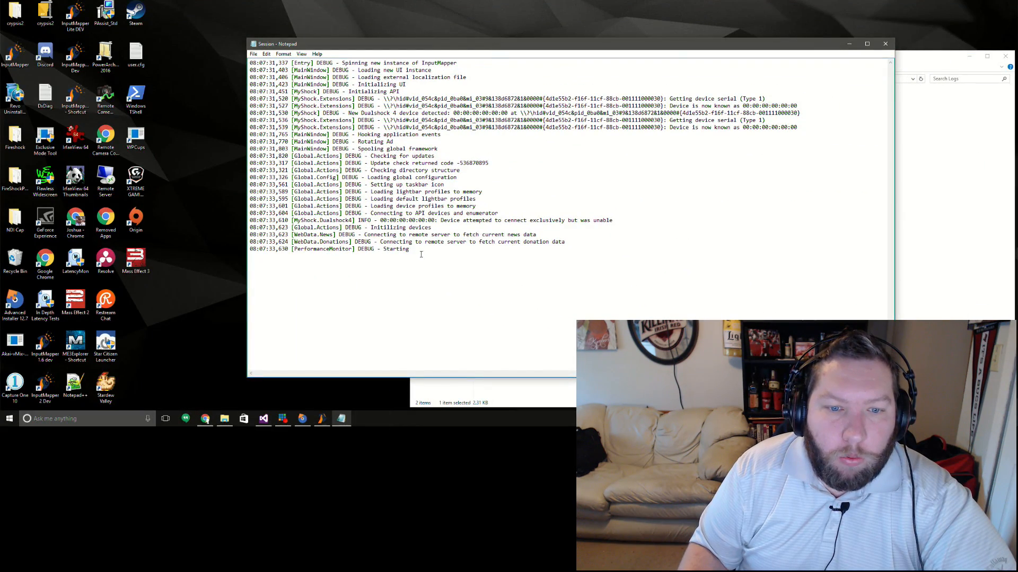
pyautogui.press('ctrl+a')
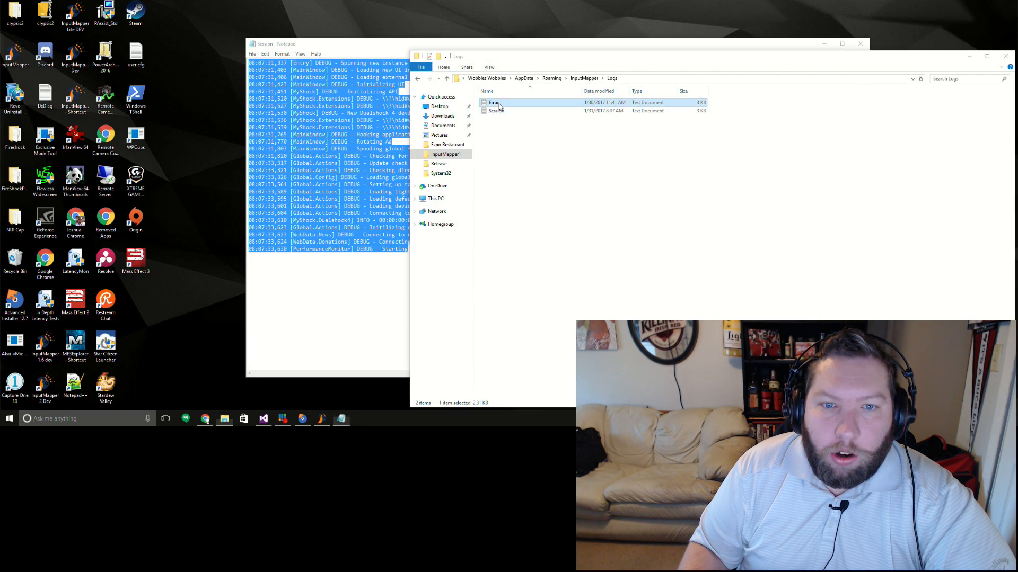
pyautogui.doubleClick(493, 102)
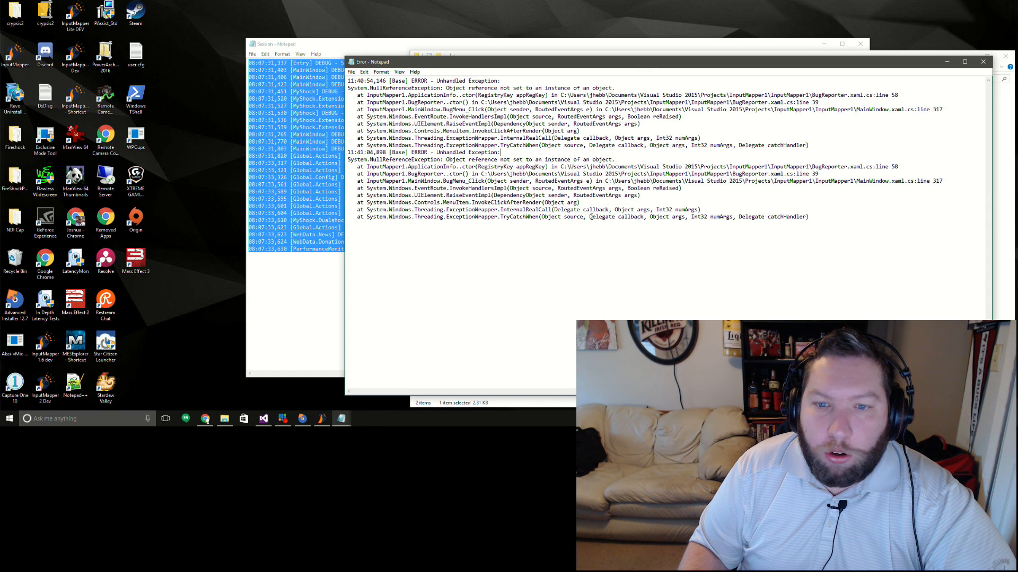
pyautogui.moveTo(450, 61)
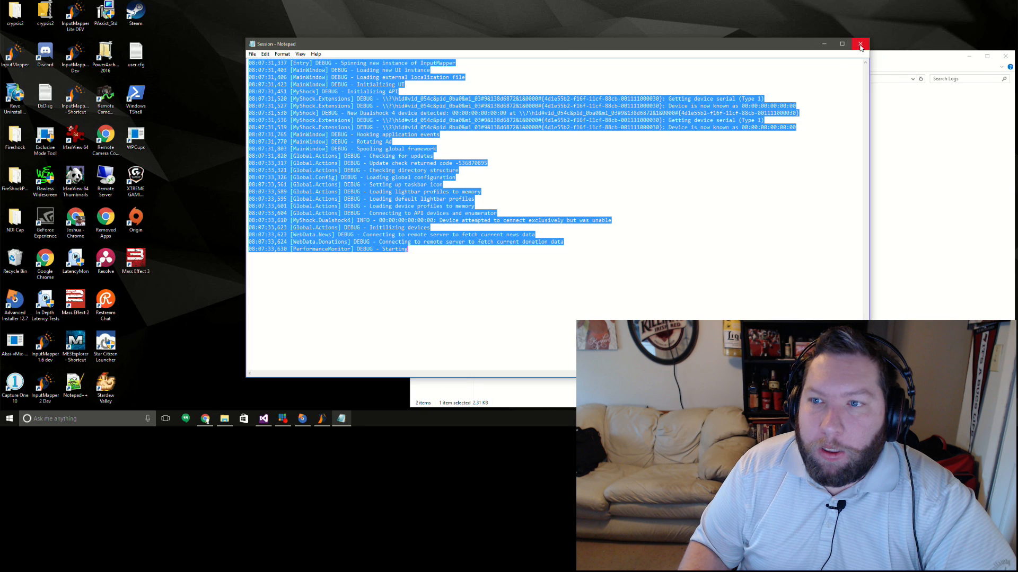
pyautogui.click(860, 44)
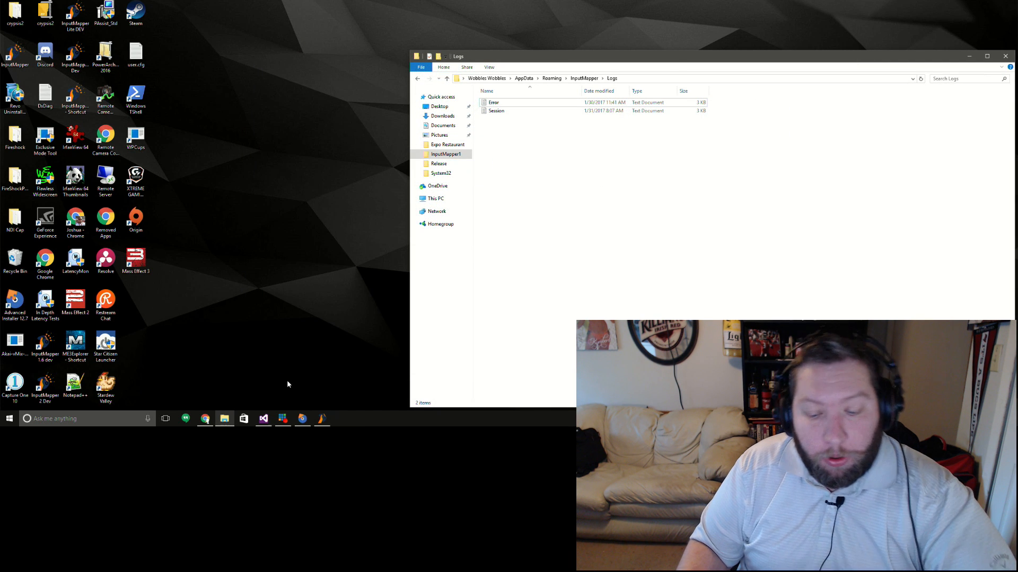
pyautogui.moveTo(314, 390)
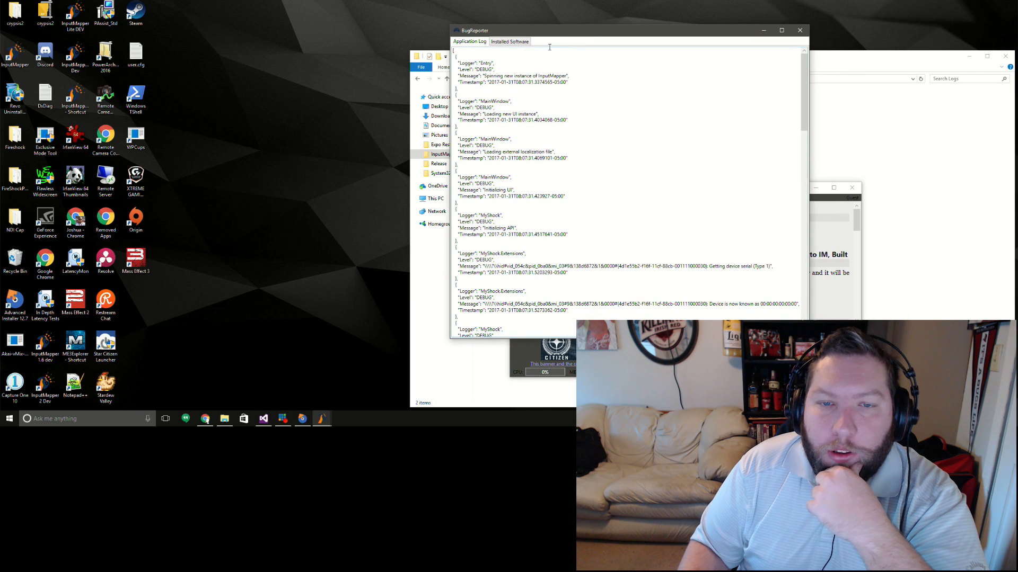
# Step: Glance at the BugReporter's Installed Software list and return to the Application Log
pyautogui.click(510, 42)
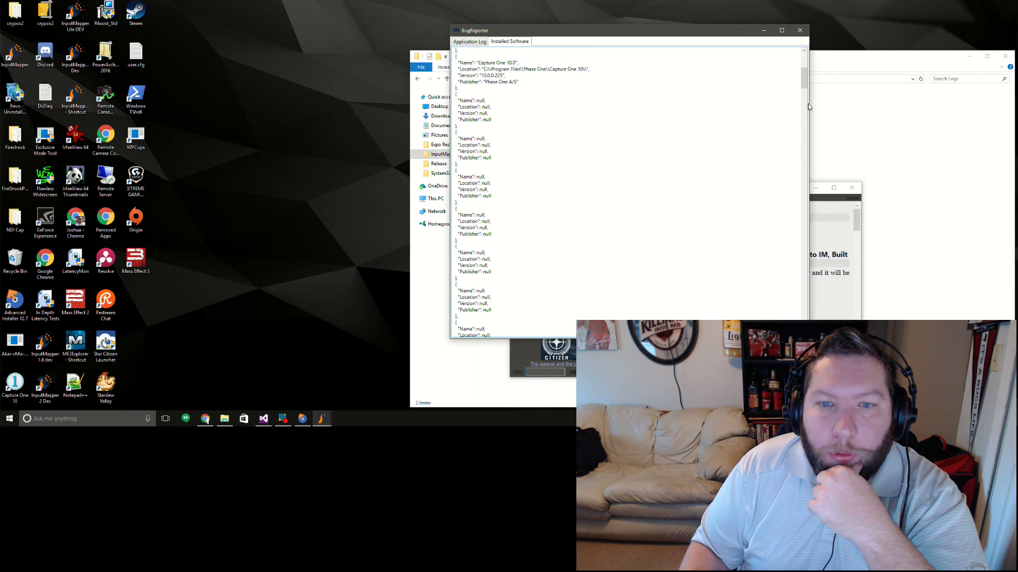
pyautogui.scroll(-3)
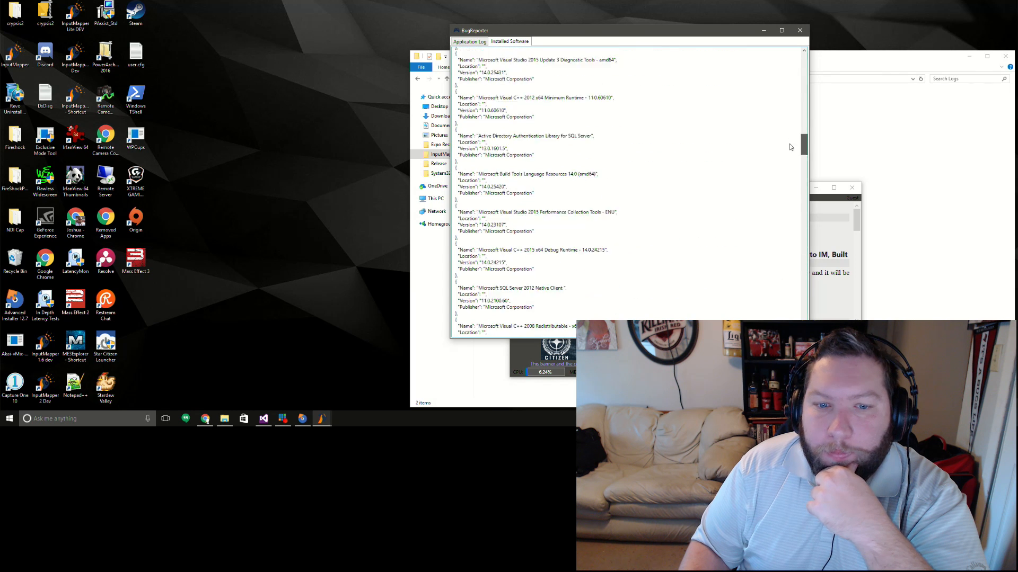
pyautogui.click(469, 41)
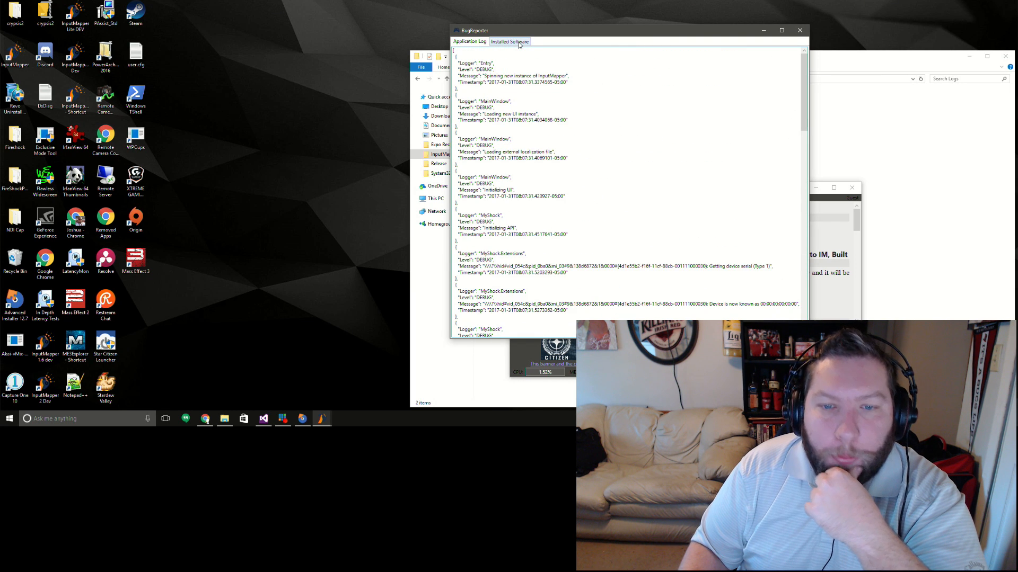
# Step: Scroll back and forth through the Application Log's JSON debug entries
pyautogui.scroll(-3)
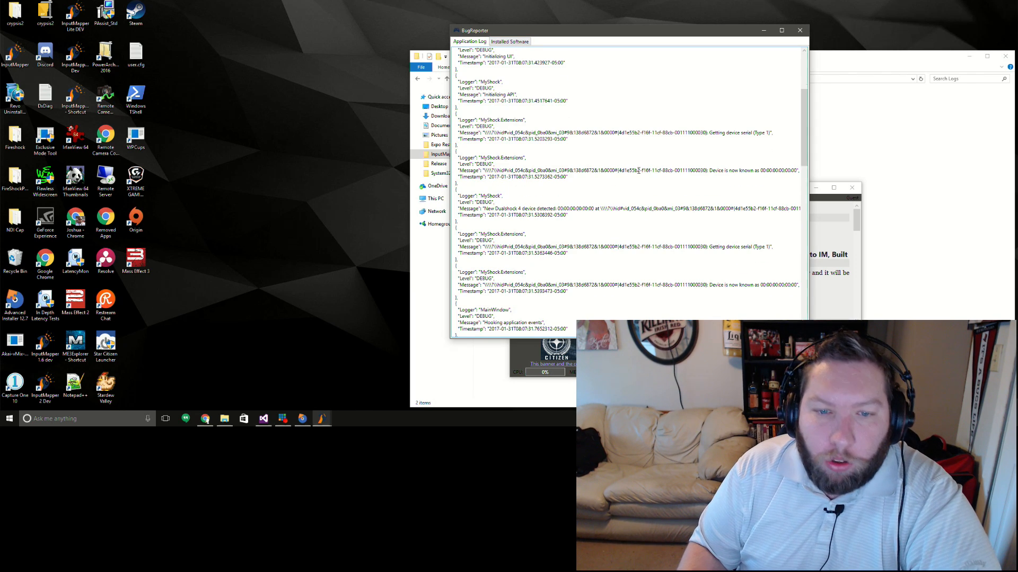
pyautogui.scroll(3)
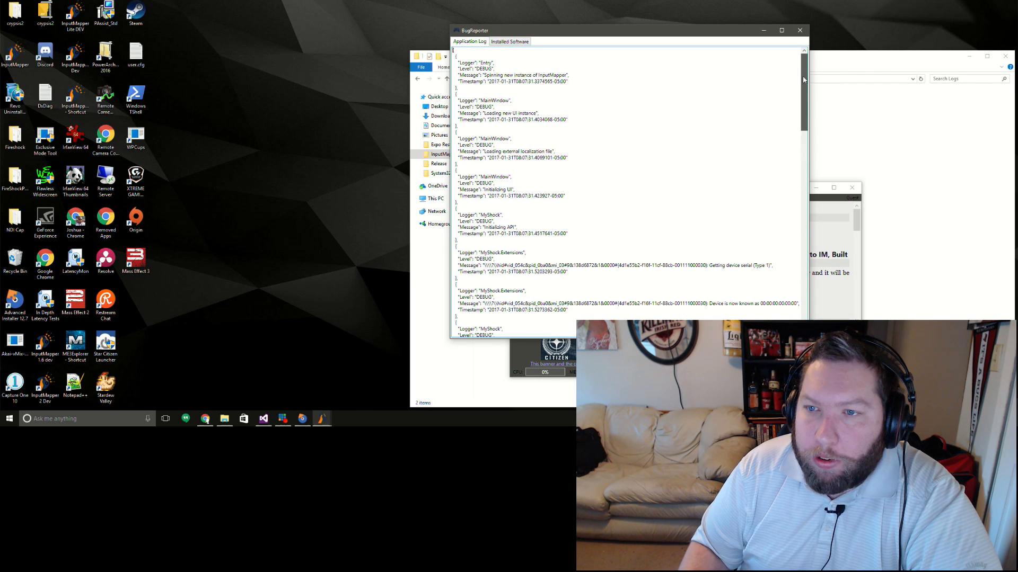
pyautogui.scroll(-3)
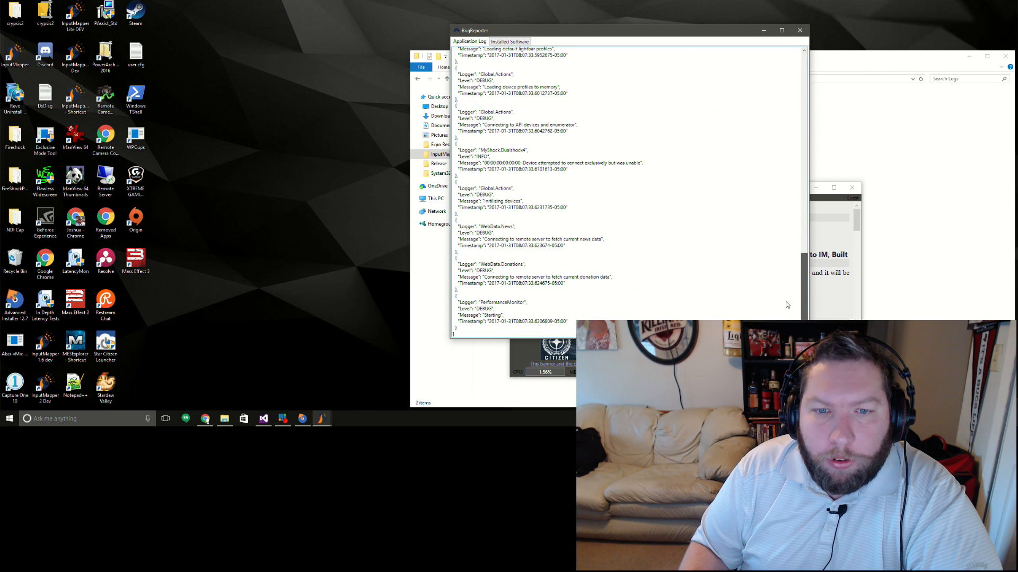
pyautogui.scroll(3)
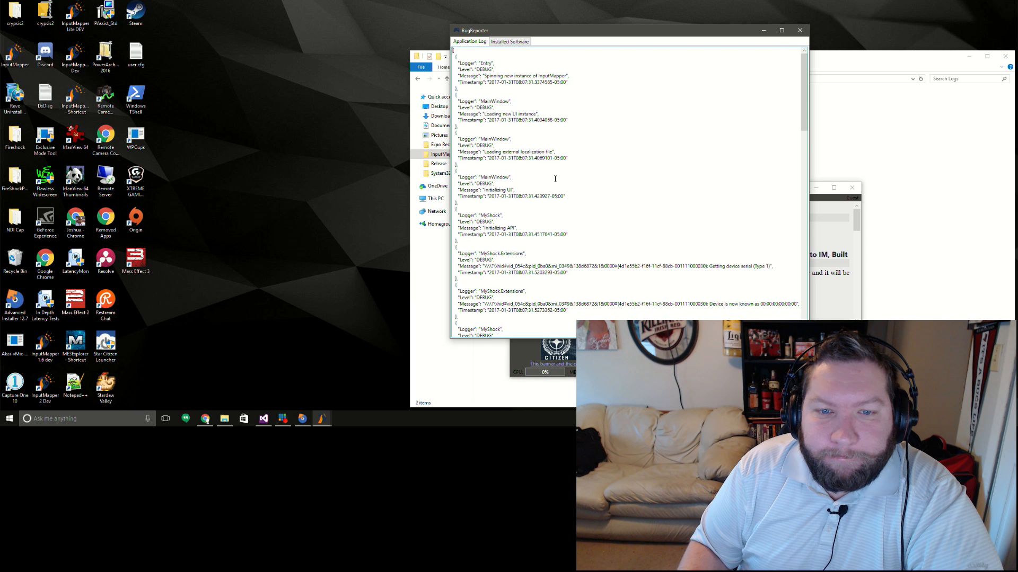
pyautogui.scroll(-3)
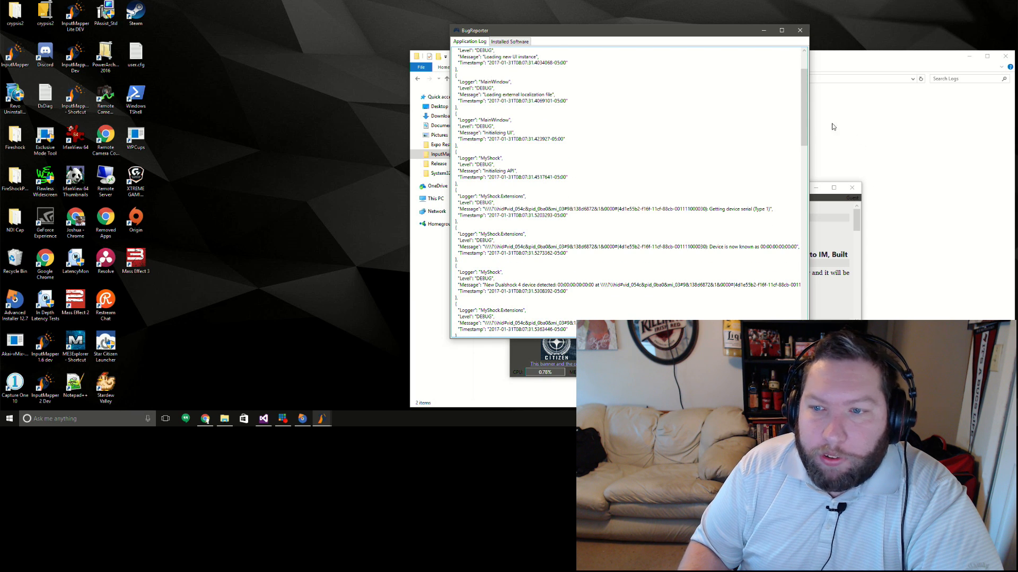
pyautogui.scroll(-3)
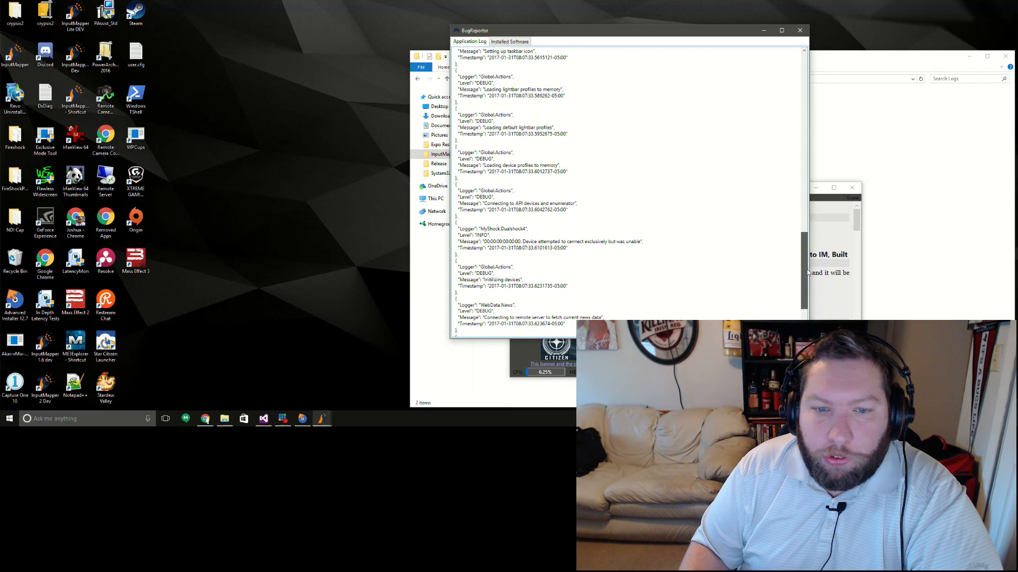
pyautogui.scroll(3)
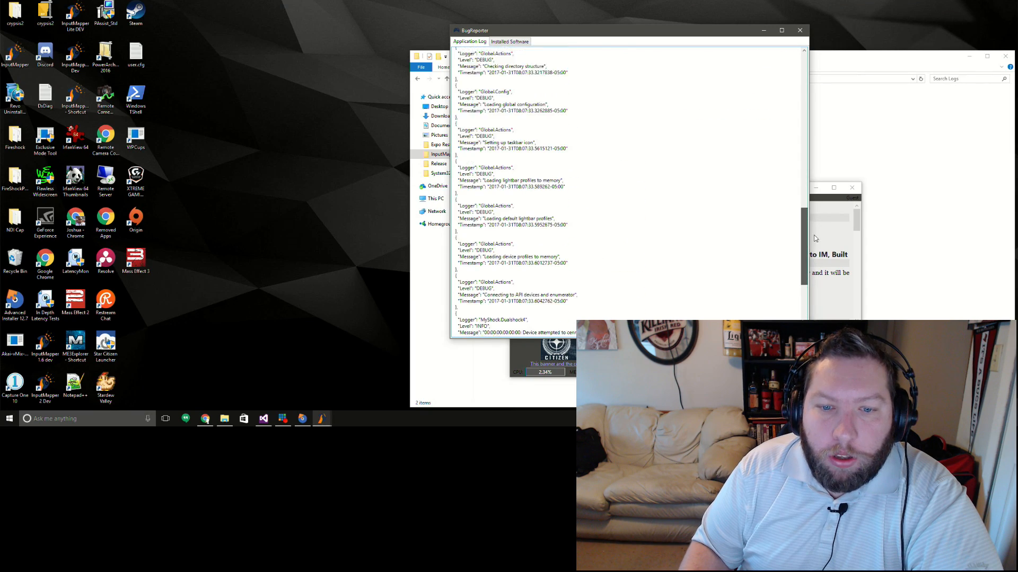
pyautogui.scroll(3)
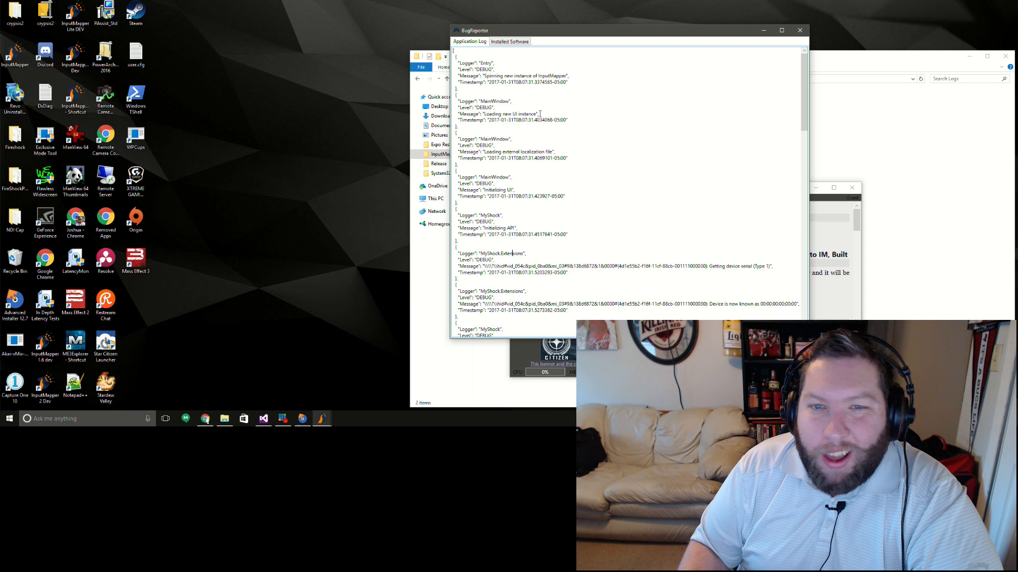
# Step: Scroll through the Installed Software list (NVIDIA and other entries), then close the BugReporter window
pyautogui.click(510, 42)
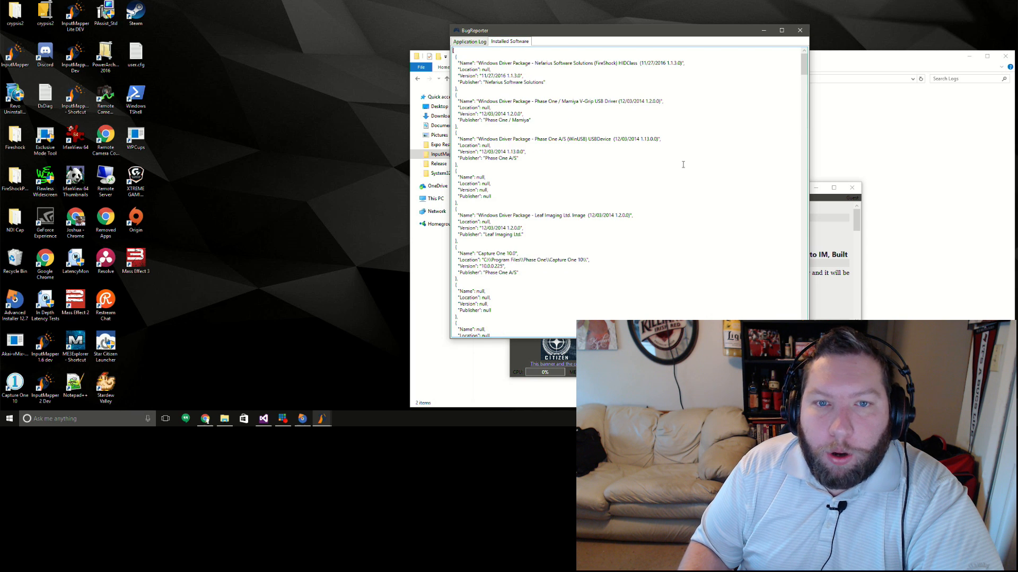
pyautogui.scroll(-3)
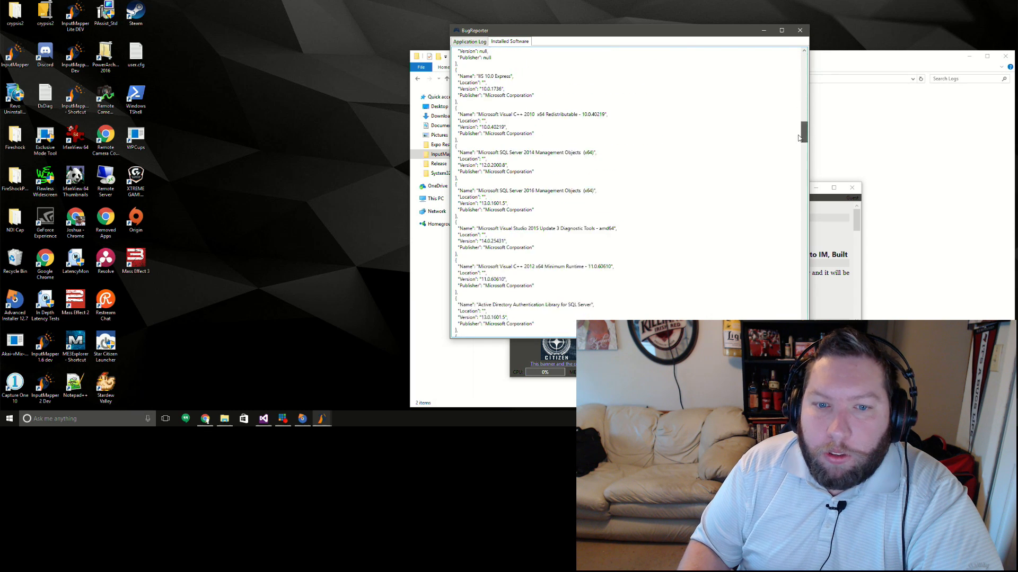
pyautogui.scroll(-3)
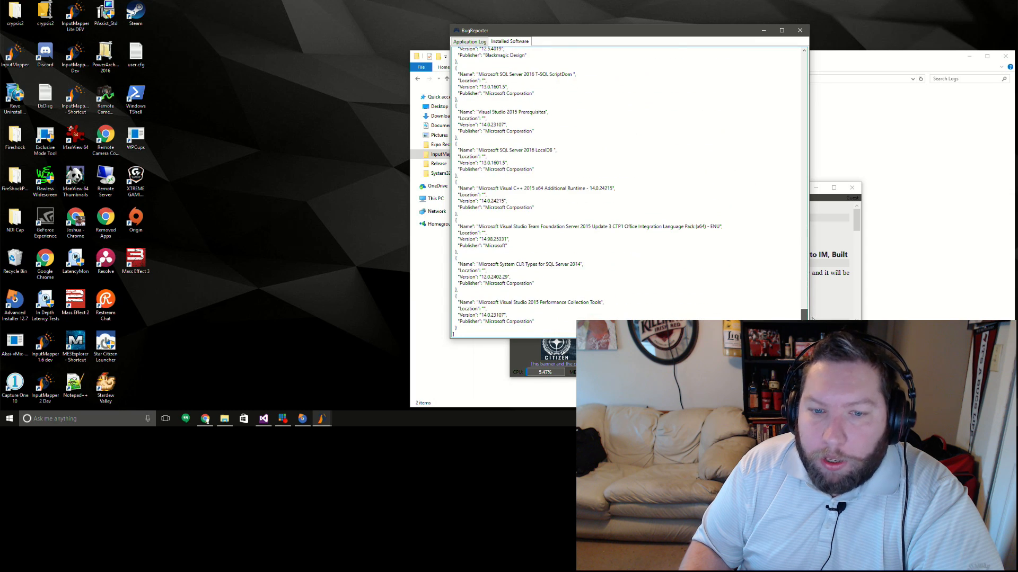
pyautogui.scroll(-3)
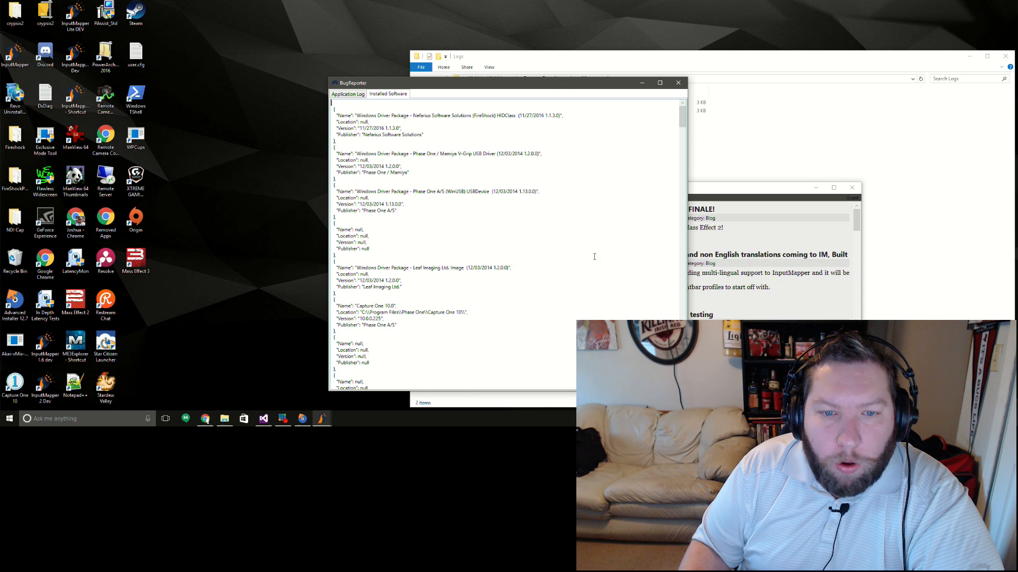
pyautogui.scroll(-3)
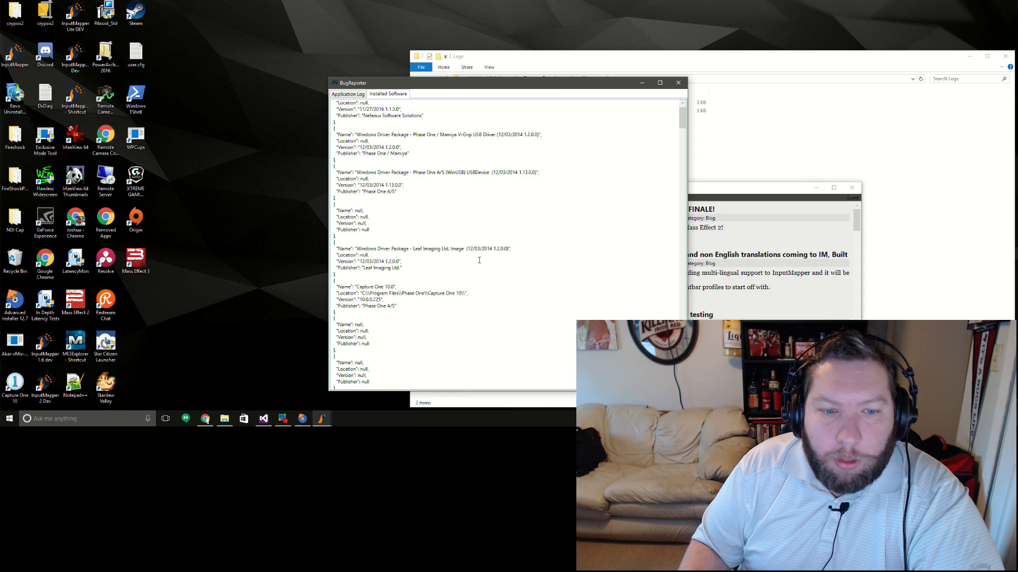
pyautogui.scroll(-3)
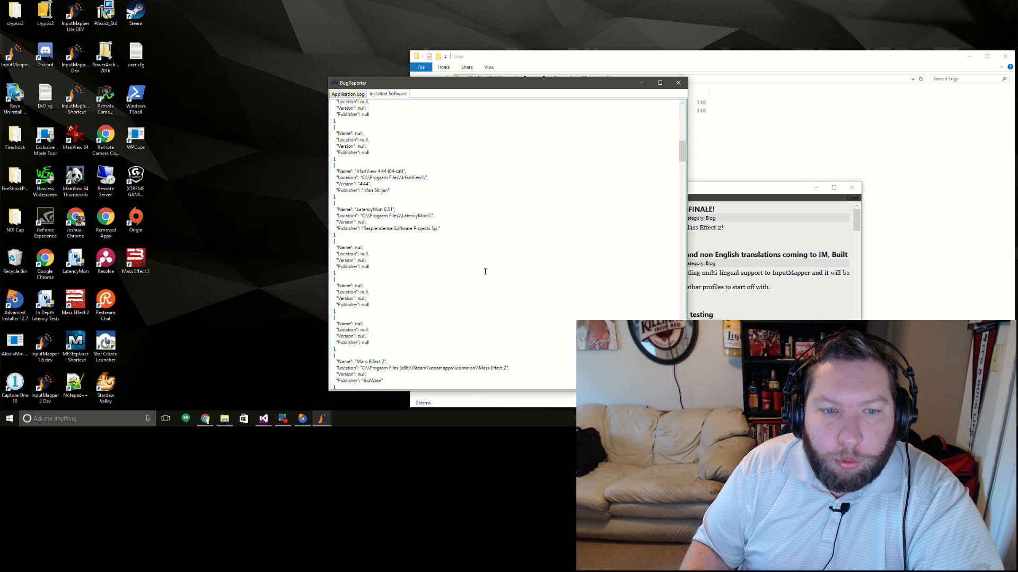
pyautogui.scroll(-3)
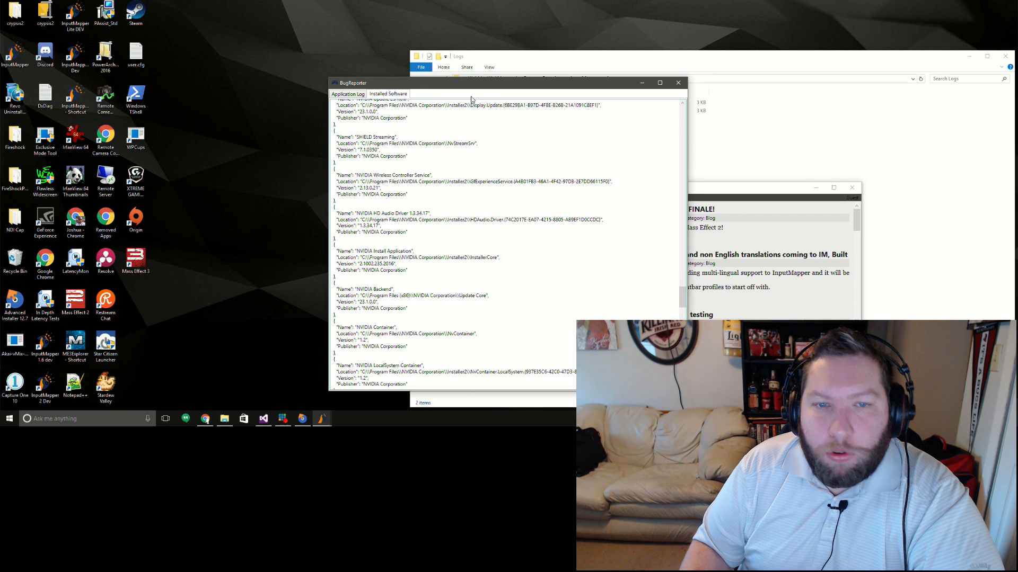
pyautogui.moveTo(449, 99)
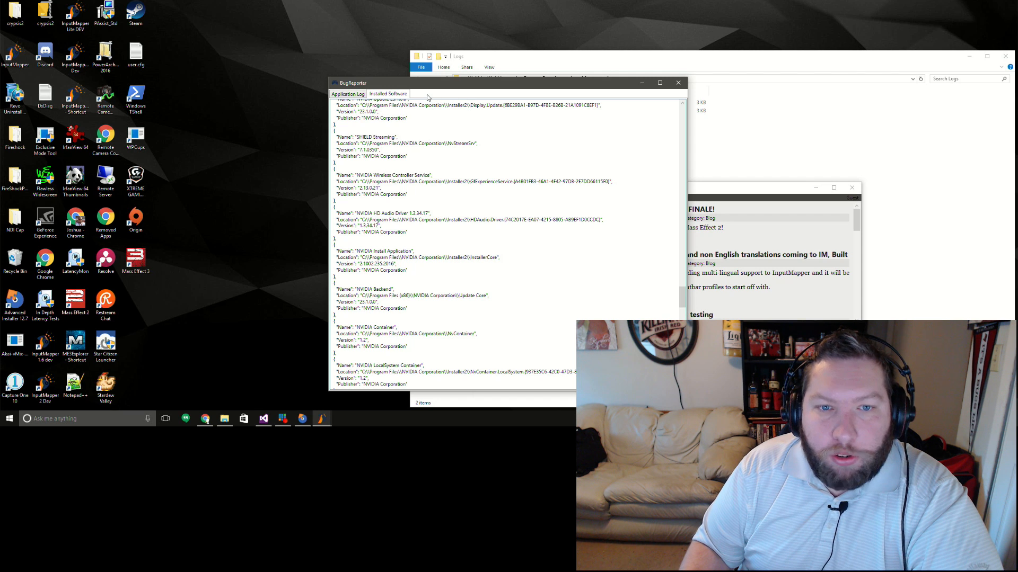
pyautogui.moveTo(531, 109)
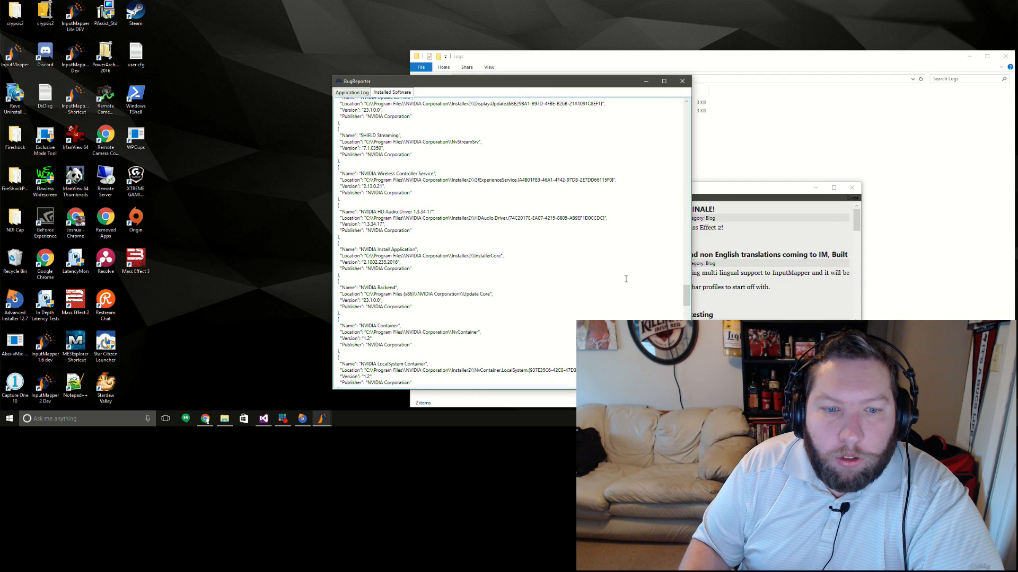
pyautogui.moveTo(681, 82)
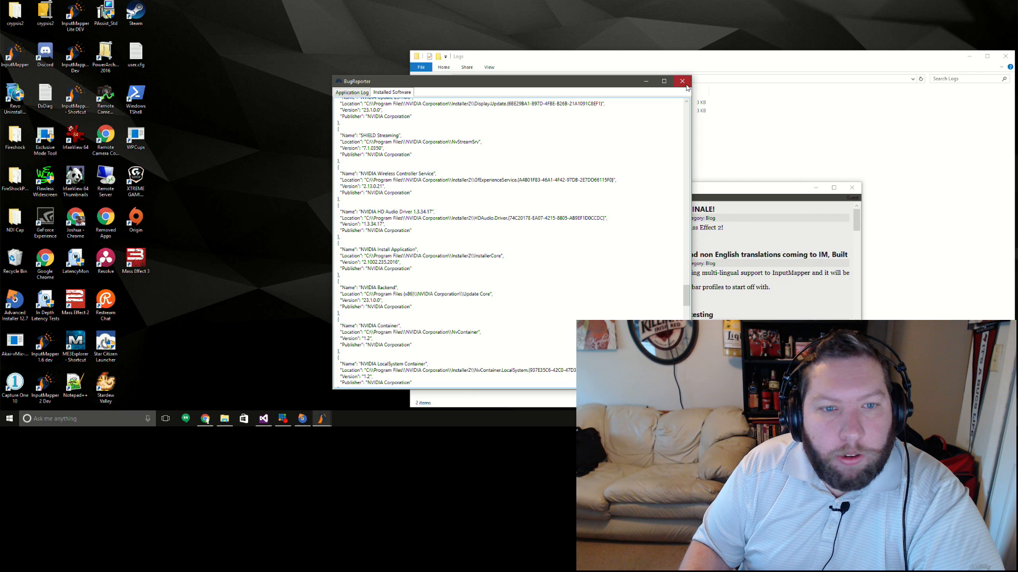
pyautogui.click(682, 82)
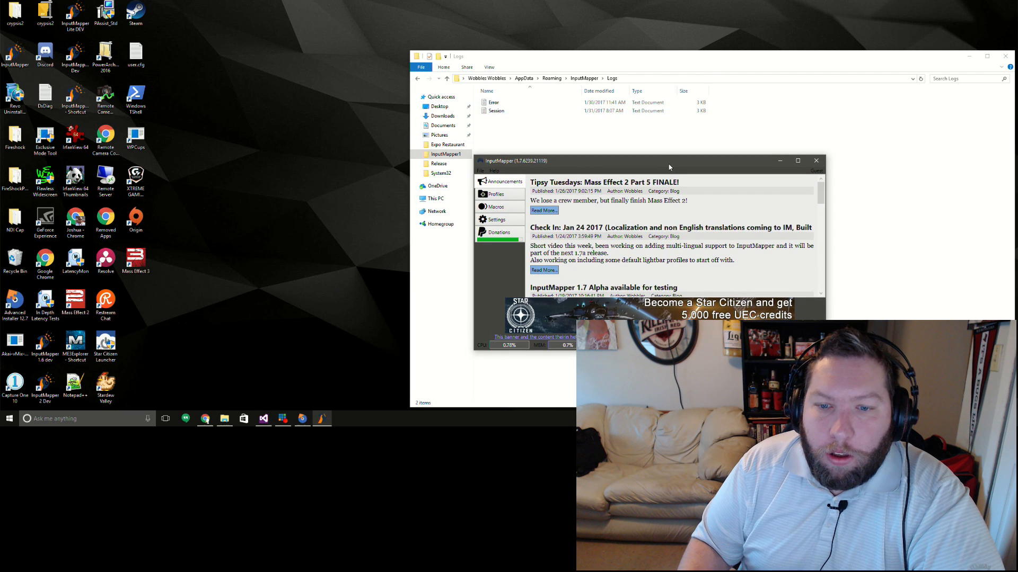